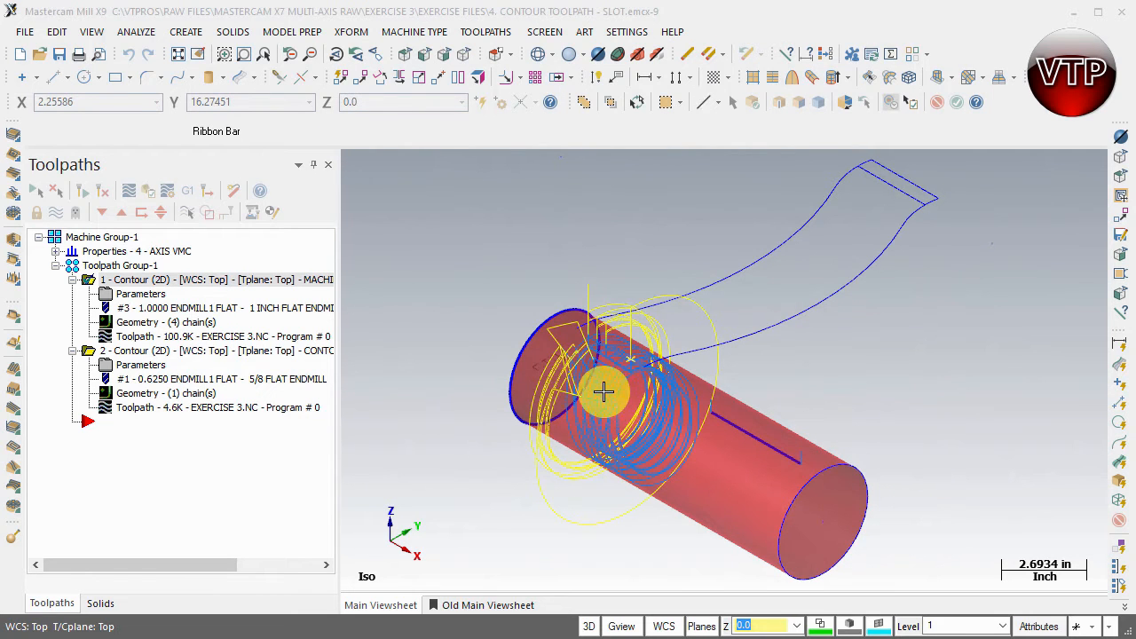
{"action": "mouse_move", "coordinate": [611, 387]}
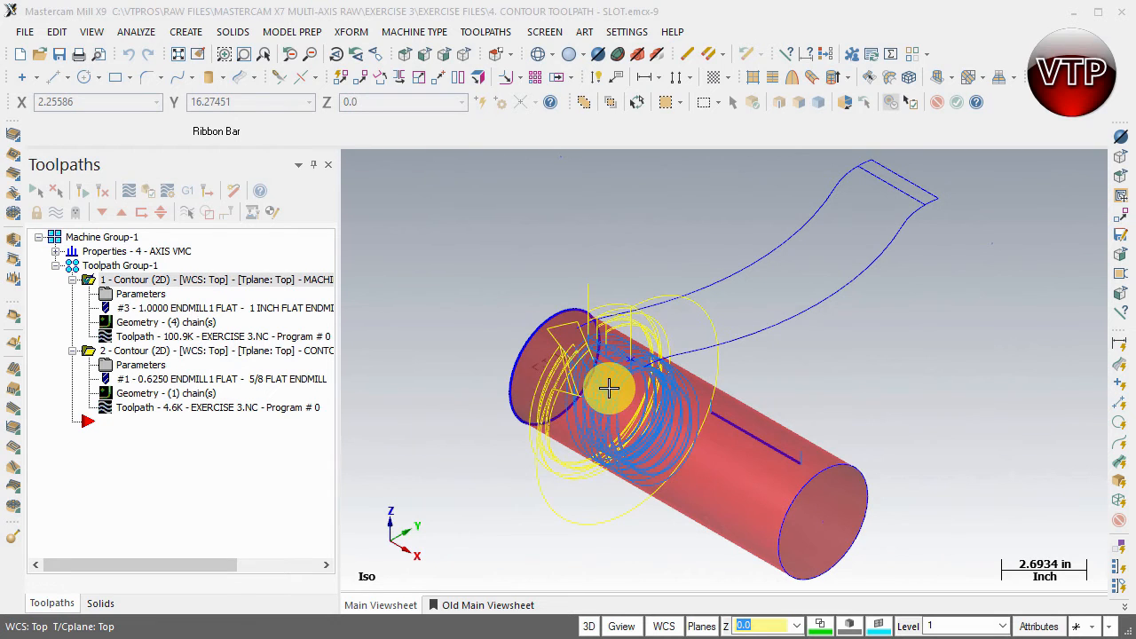
{"action": "mouse_move", "coordinate": [627, 385]}
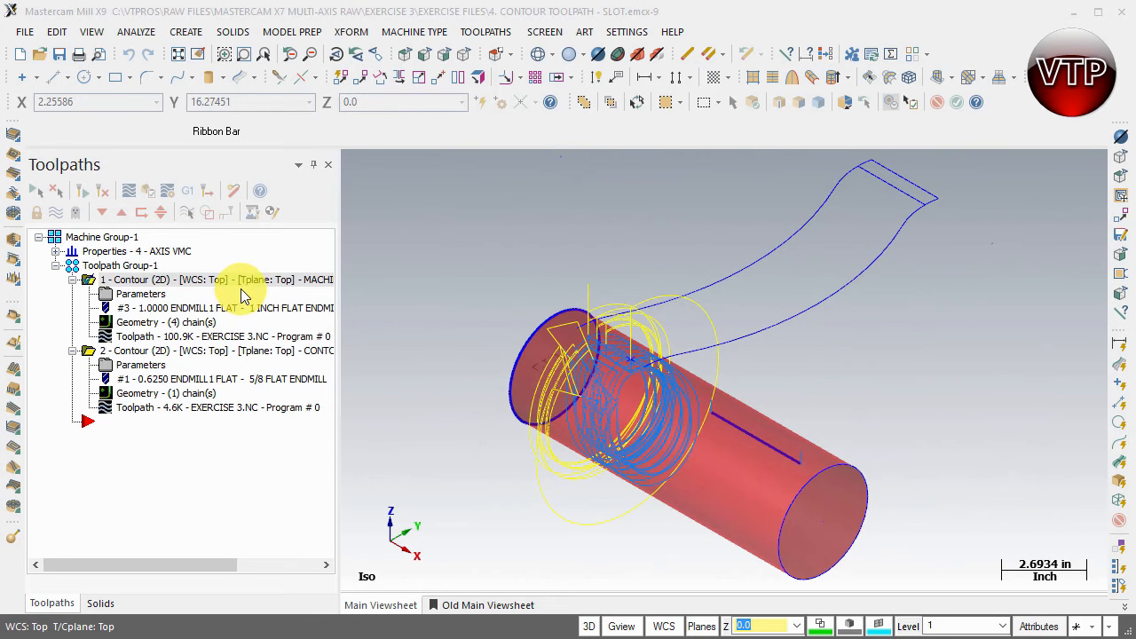
- Toggle off toolpath display so only the cylinder and slot geometry show
{"action": "left_click", "coordinate": [213, 281]}
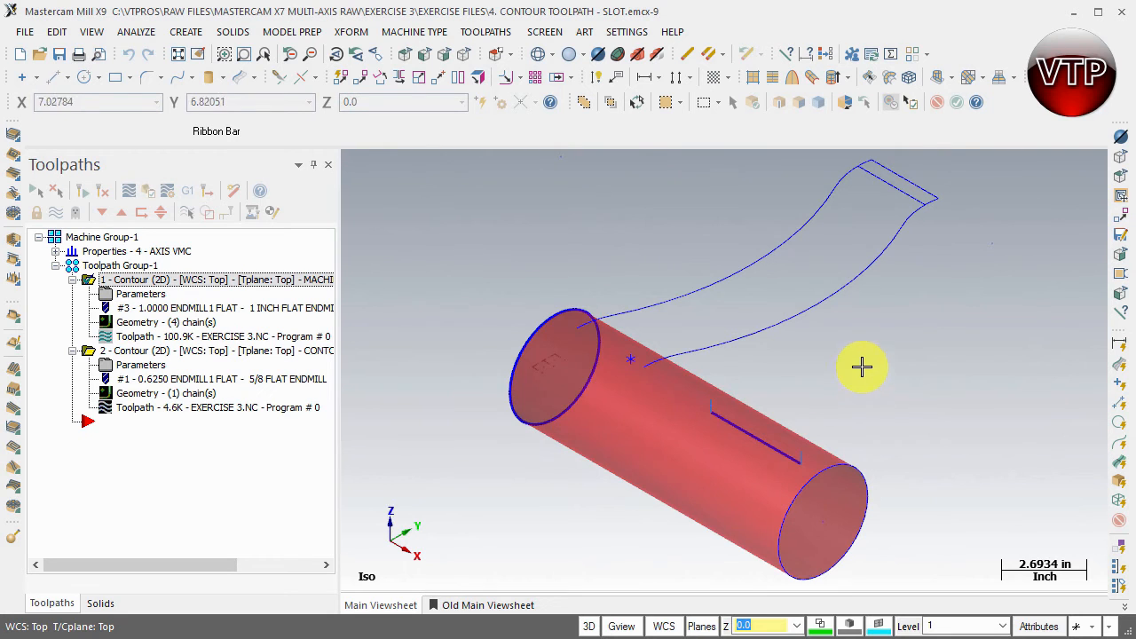
{"action": "mouse_move", "coordinate": [720, 435]}
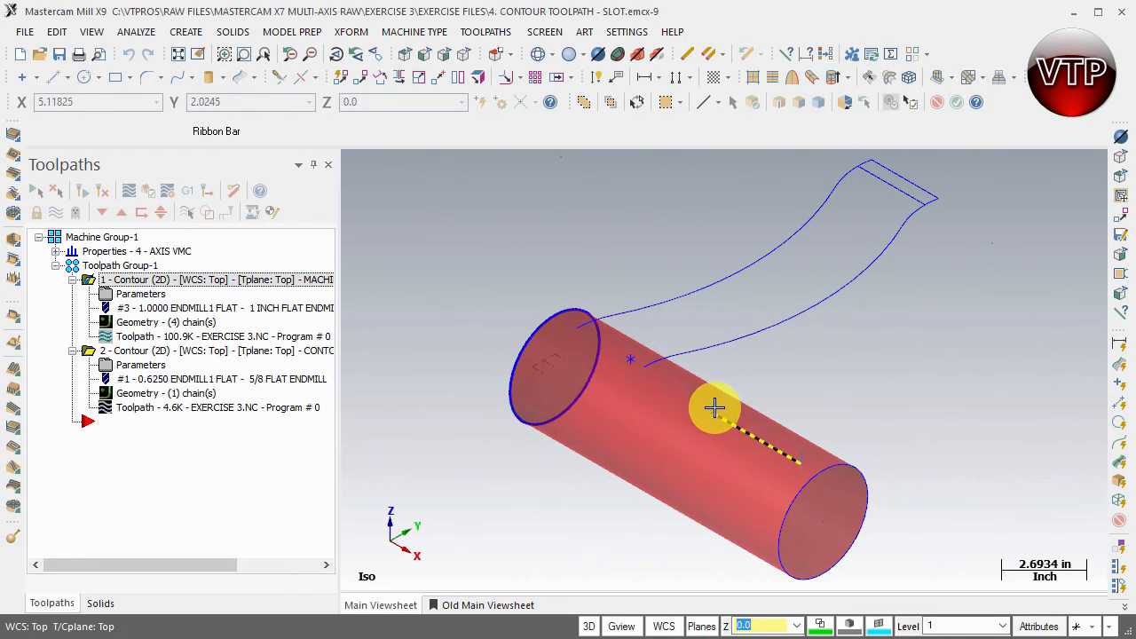
{"action": "mouse_move", "coordinate": [806, 448]}
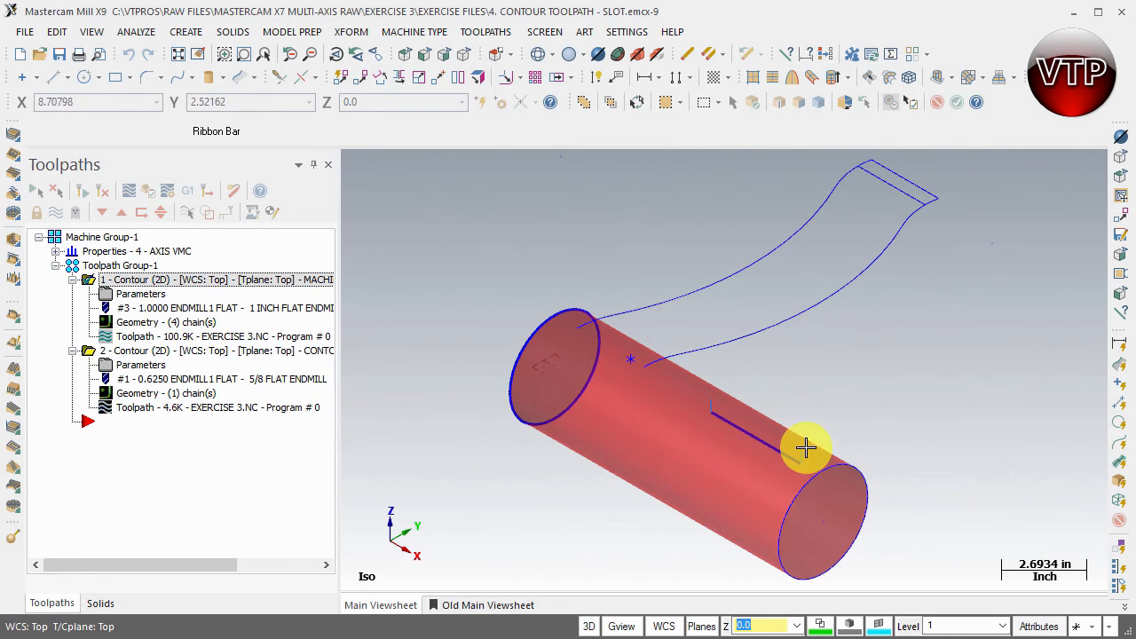
{"action": "mouse_move", "coordinate": [693, 416]}
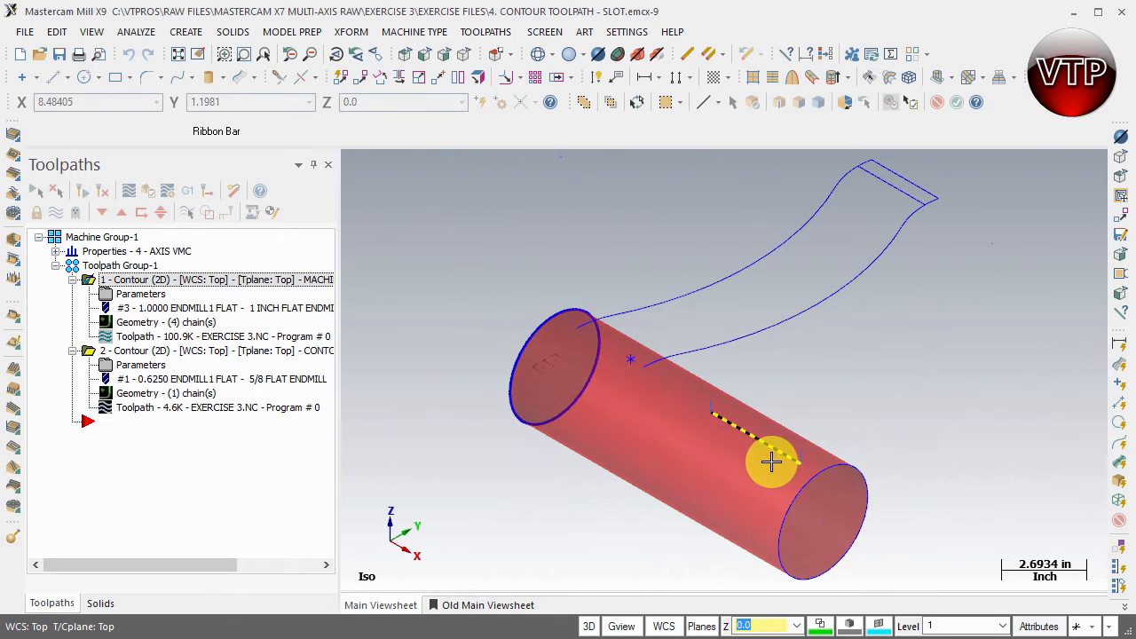
{"action": "mouse_move", "coordinate": [700, 470]}
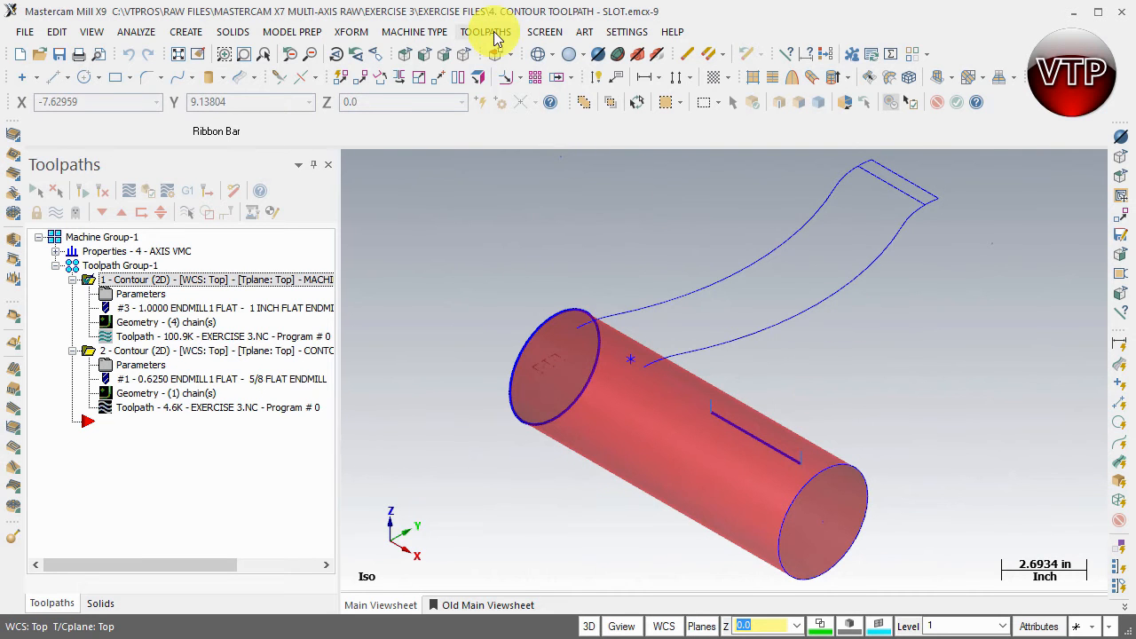
- Start a Transform operation from the Toolpaths menu, opening Transform Operation Parameters
{"action": "left_click", "coordinate": [490, 32]}
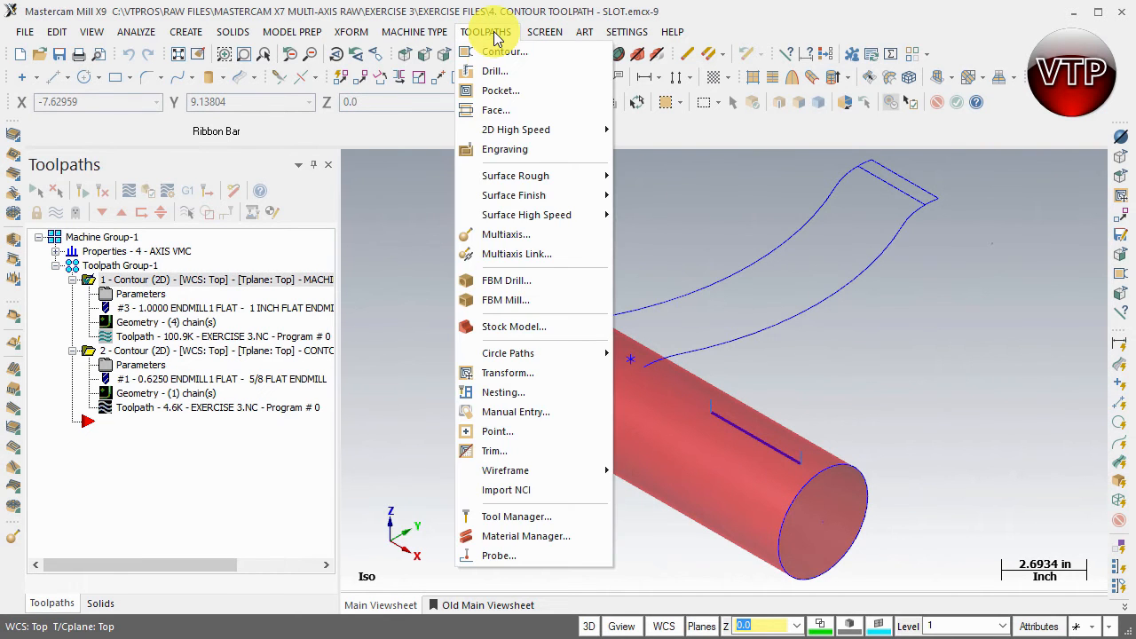
{"action": "left_click", "coordinate": [508, 373]}
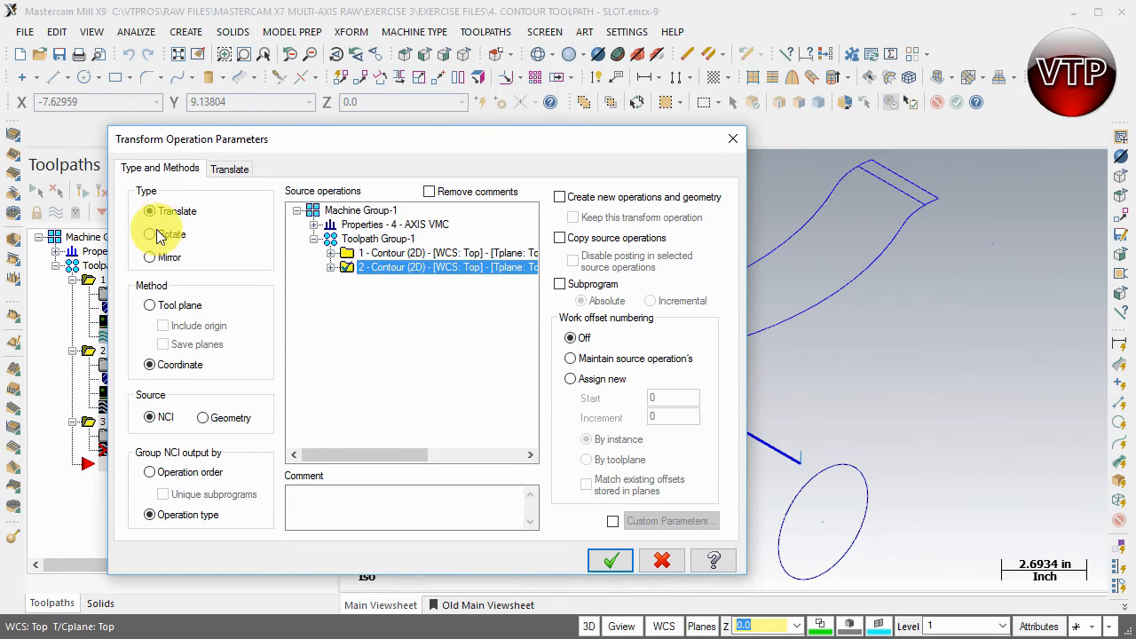
- Set Rotate type by Tool plane, copy source operations, and pick operation 2 CONTOUR SLOT as source
{"action": "left_click", "coordinate": [149, 234]}
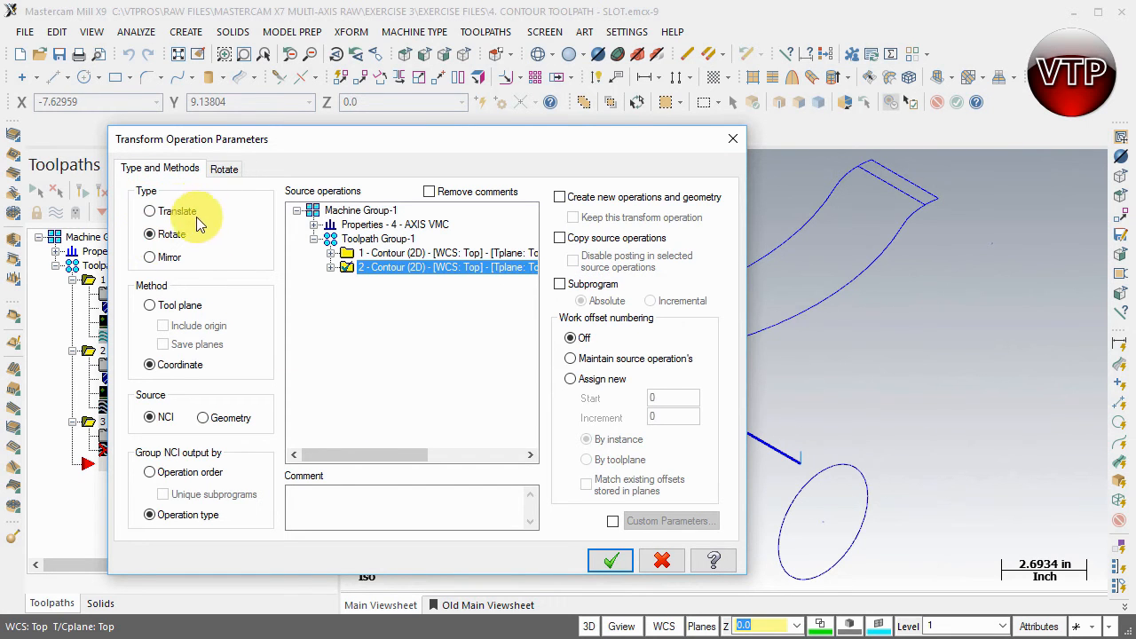
{"action": "left_click", "coordinate": [149, 234]}
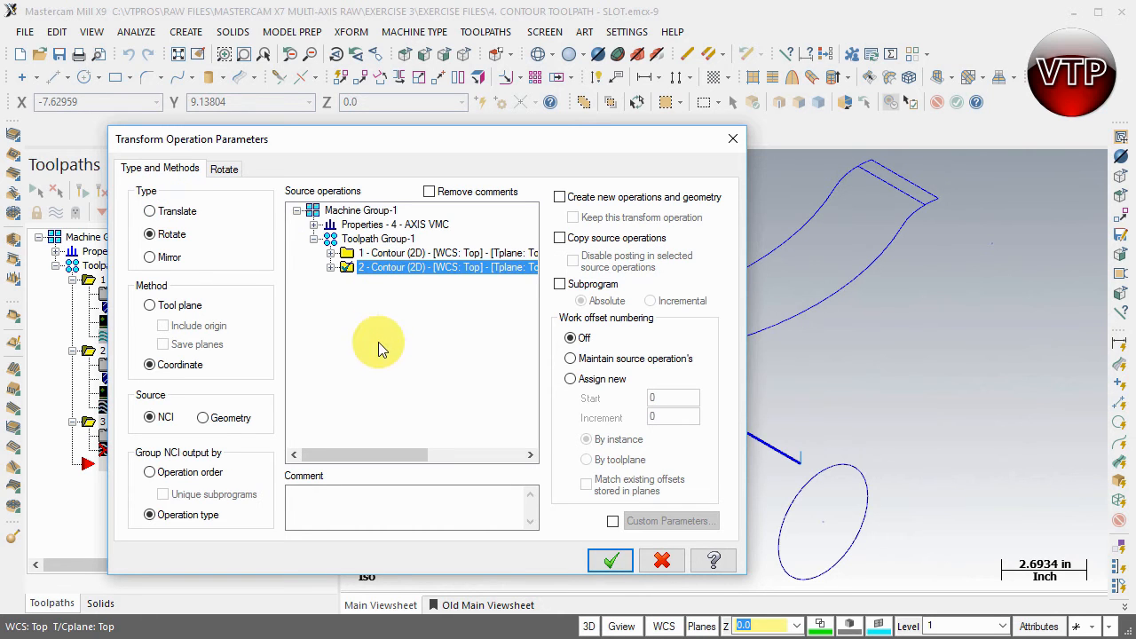
{"action": "mouse_move", "coordinate": [1026, 558]}
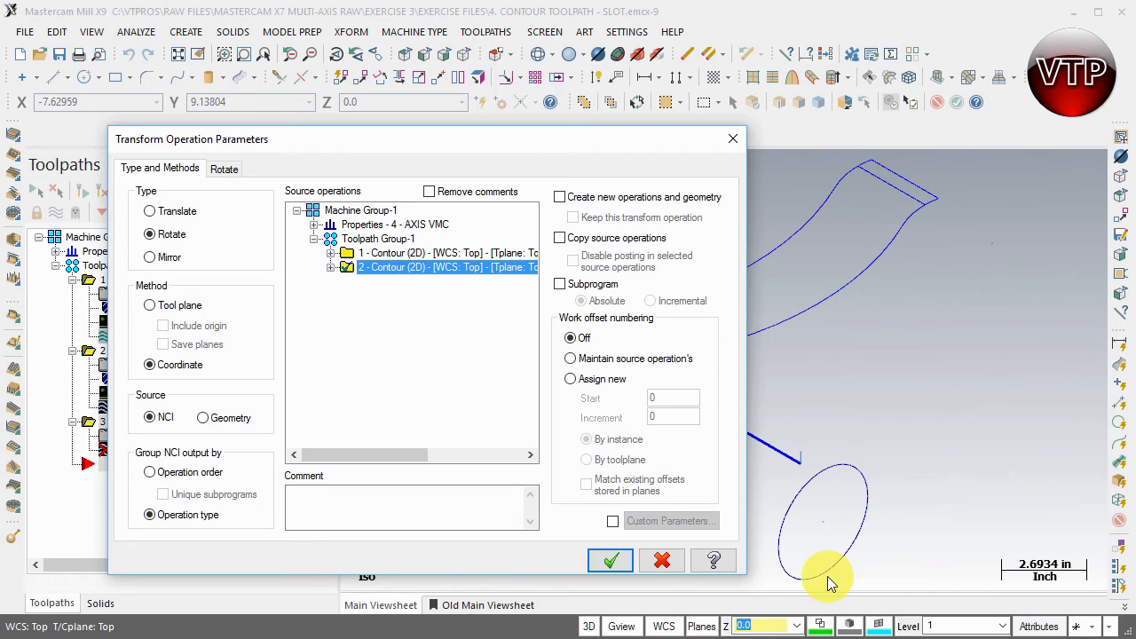
{"action": "mouse_move", "coordinate": [238, 341]}
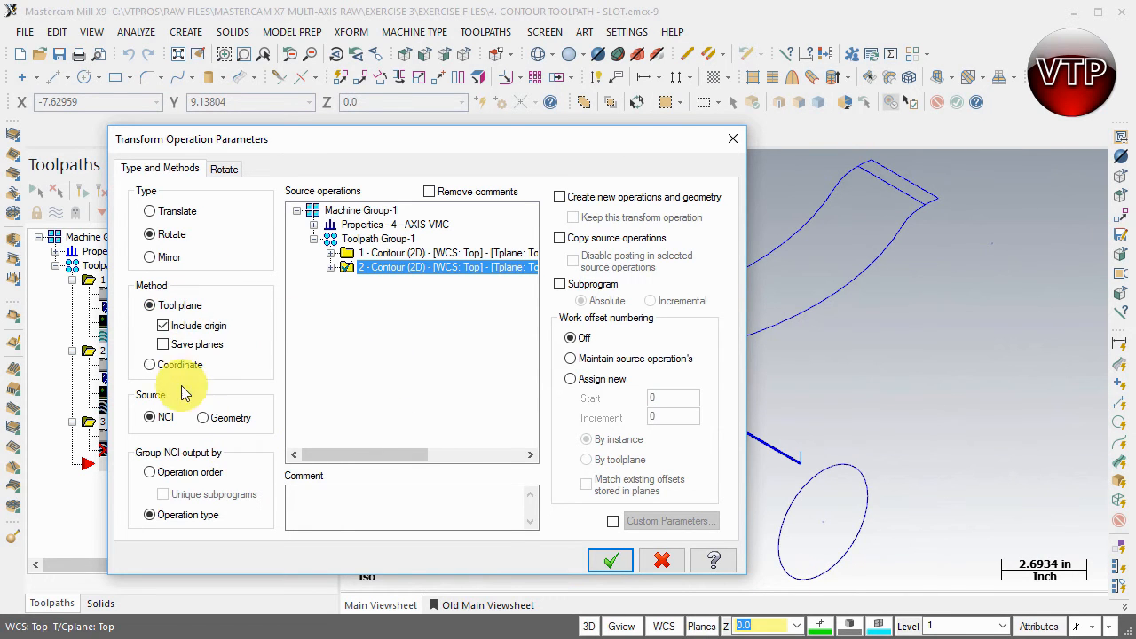
{"action": "left_click", "coordinate": [164, 325]}
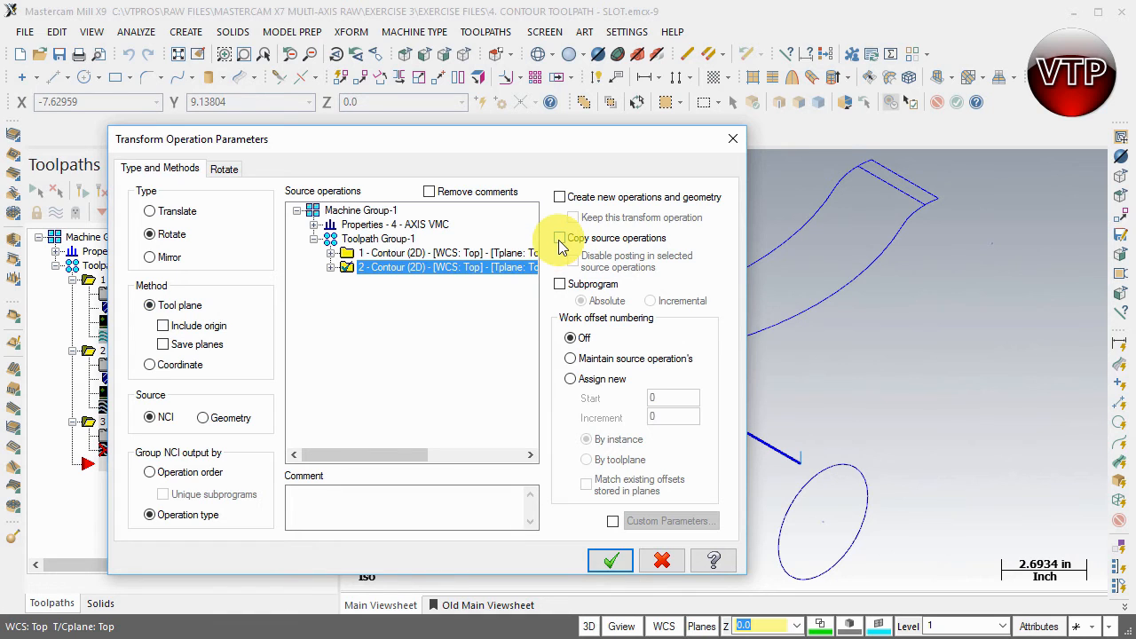
{"action": "left_click", "coordinate": [561, 238]}
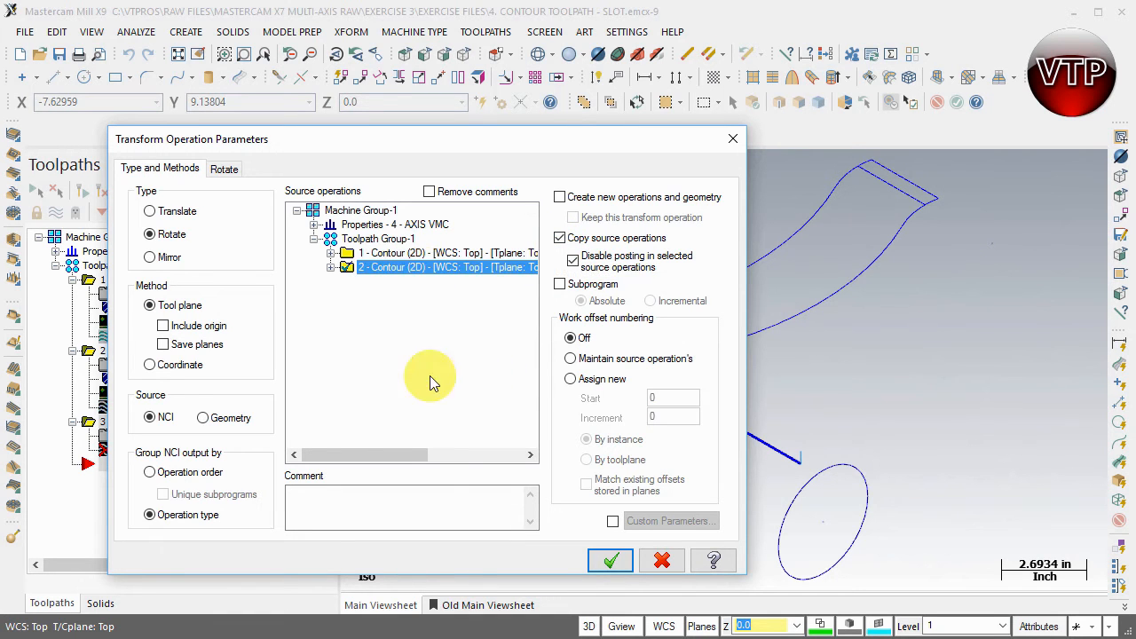
{"action": "mouse_move", "coordinate": [458, 418]}
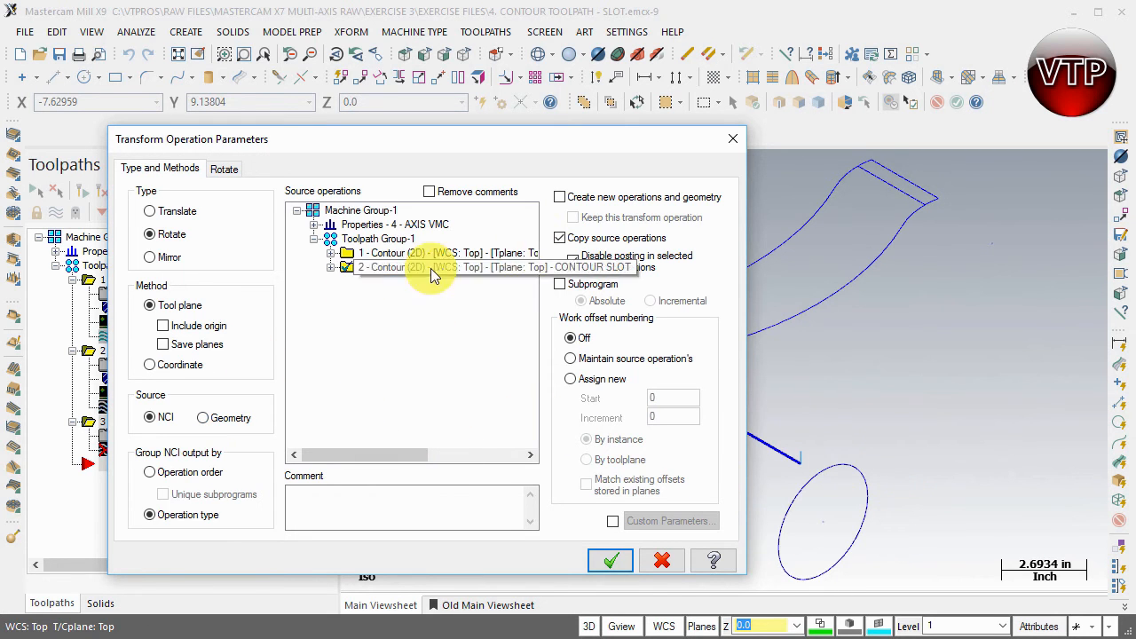
{"action": "left_click", "coordinate": [429, 267]}
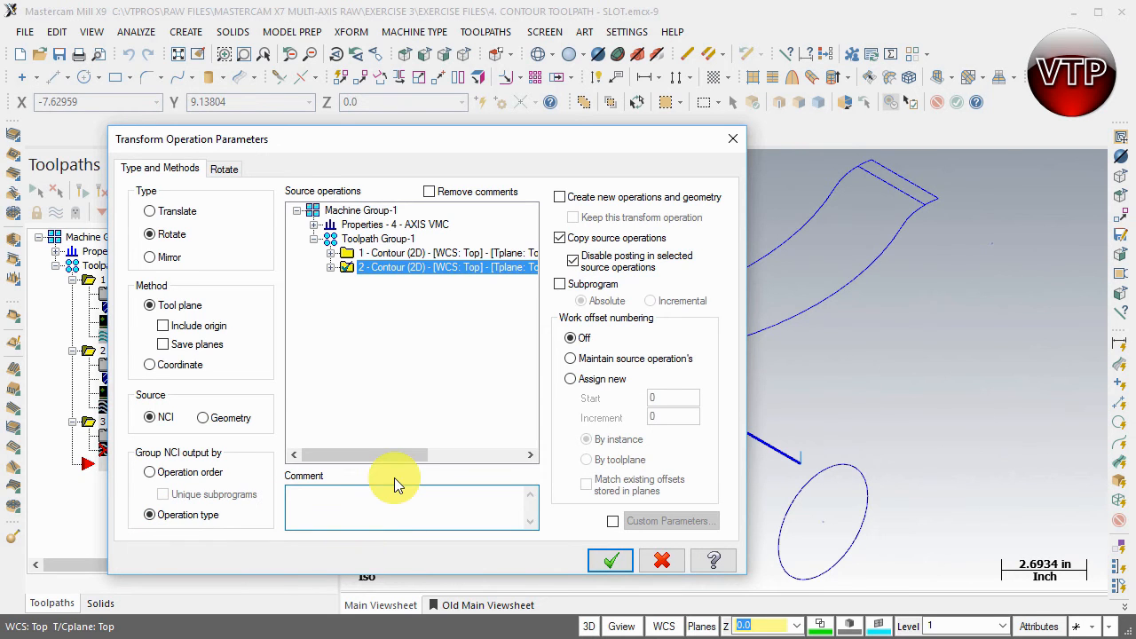
- Enter the comment 'TRANSFORM SLOT OPERATION 5 MORE TIMES' for the transform
{"action": "type", "text": "TRANSFORM SLOT OPERATION"}
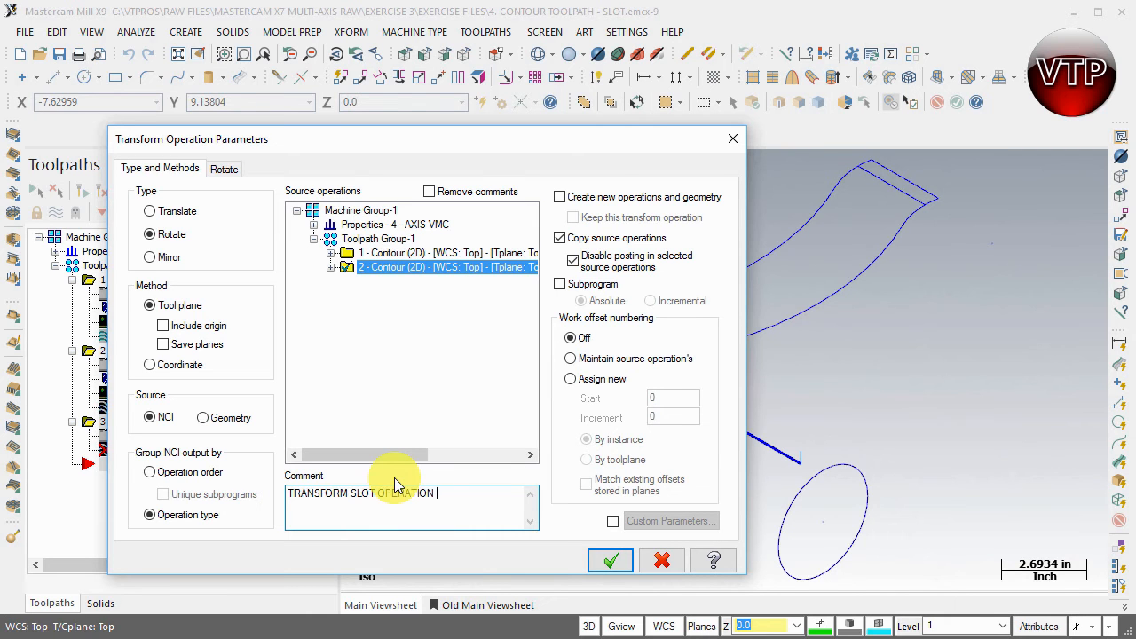
{"action": "type", "text": "5 MORE TIME"}
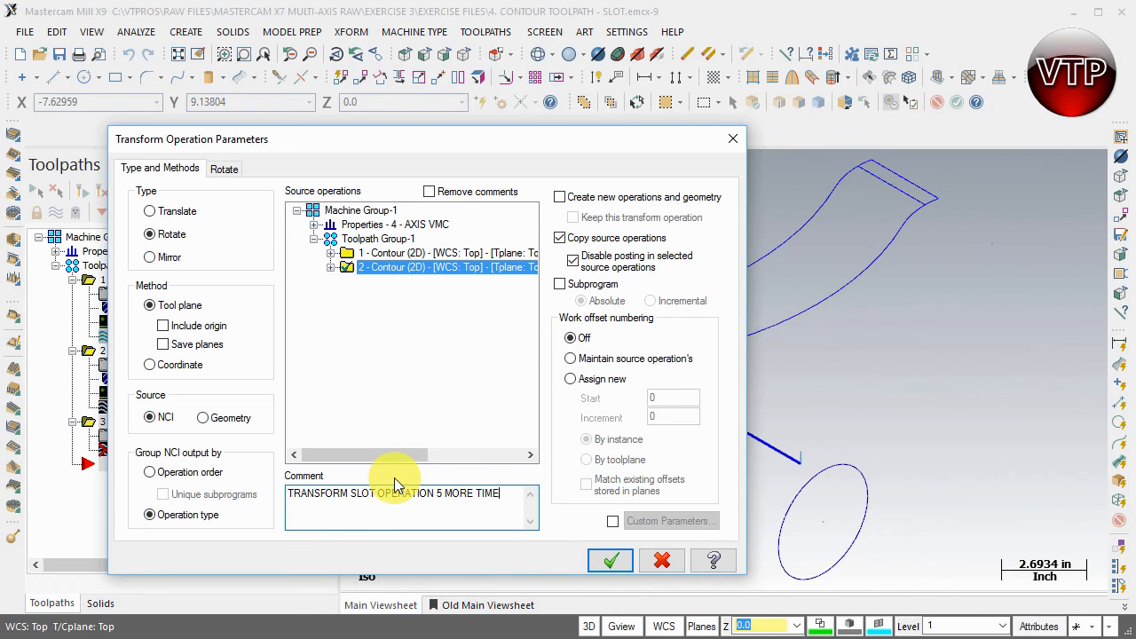
{"action": "type", "text": "S"}
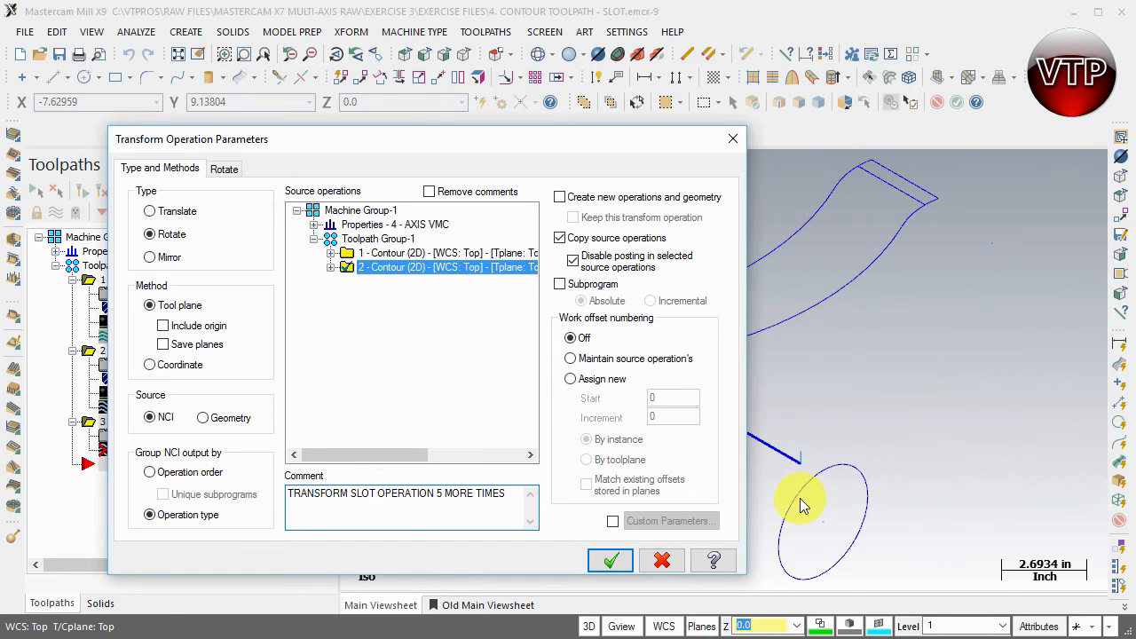
{"action": "mouse_move", "coordinate": [870, 433]}
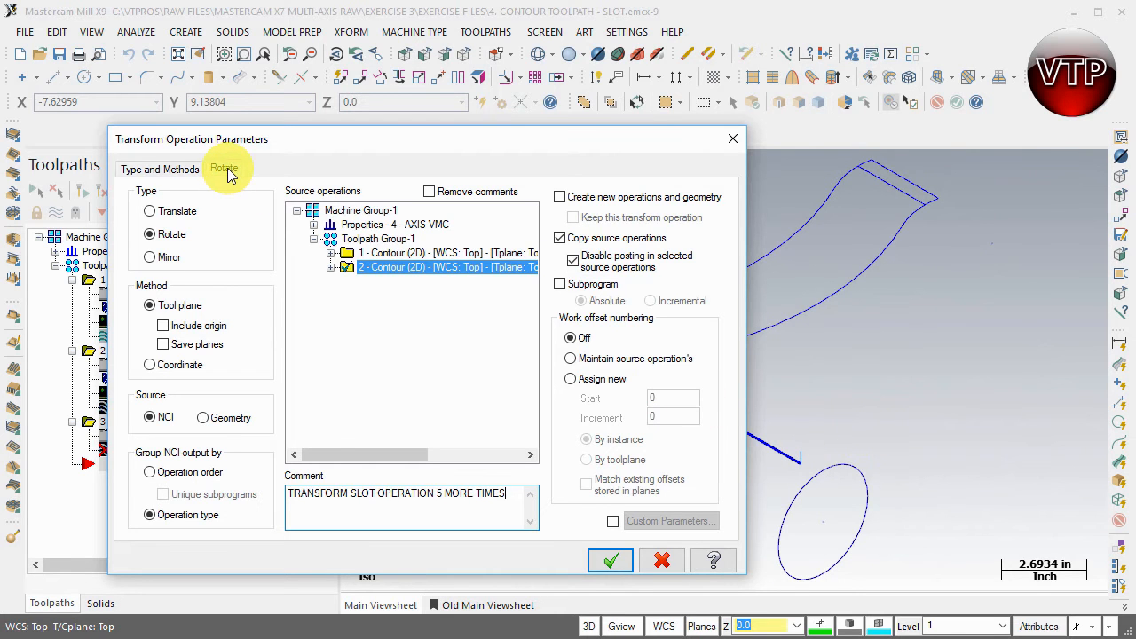
- Set the rotation to 5 instances 60° apart and enable a separate rotation plane (Top)
{"action": "left_click", "coordinate": [224, 166]}
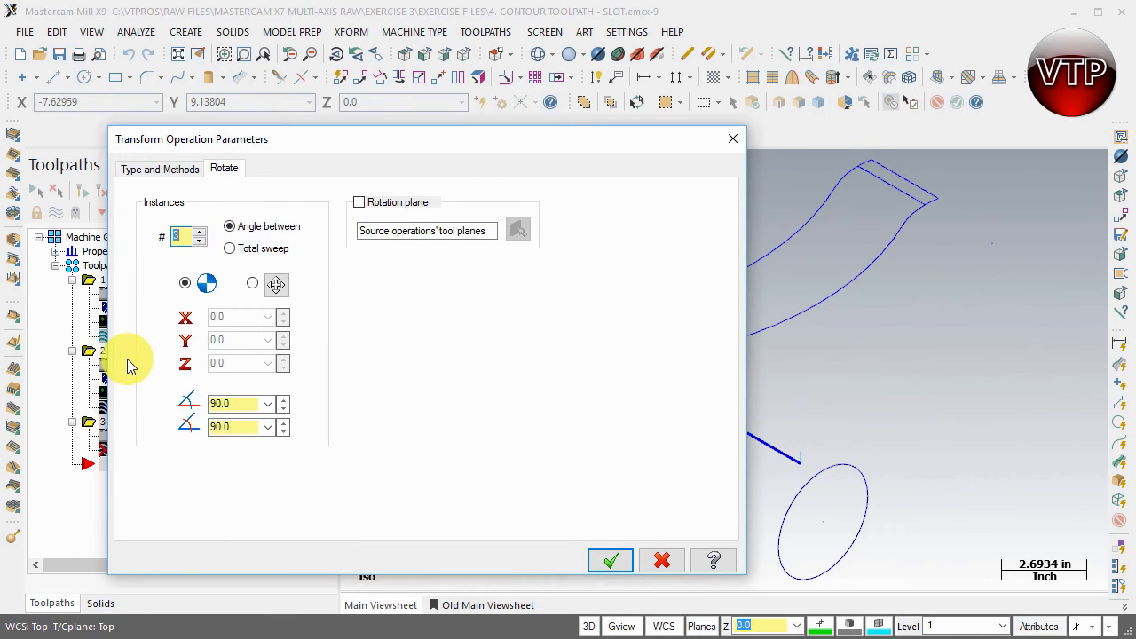
{"action": "mouse_move", "coordinate": [150, 306]}
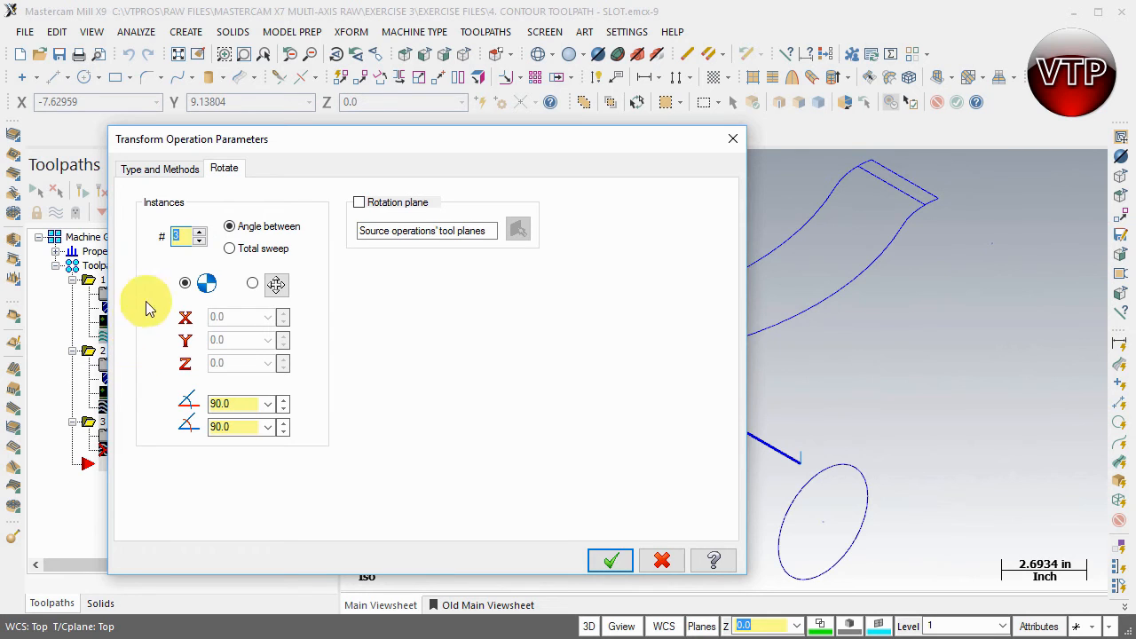
{"action": "left_click", "coordinate": [199, 231]}
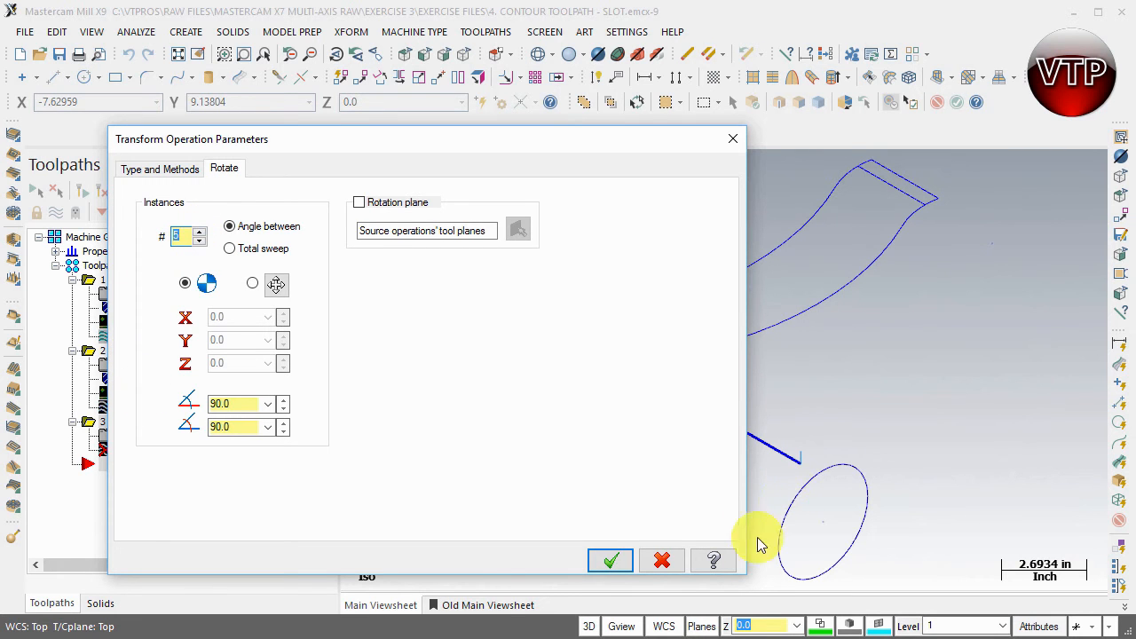
{"action": "mouse_move", "coordinate": [813, 471]}
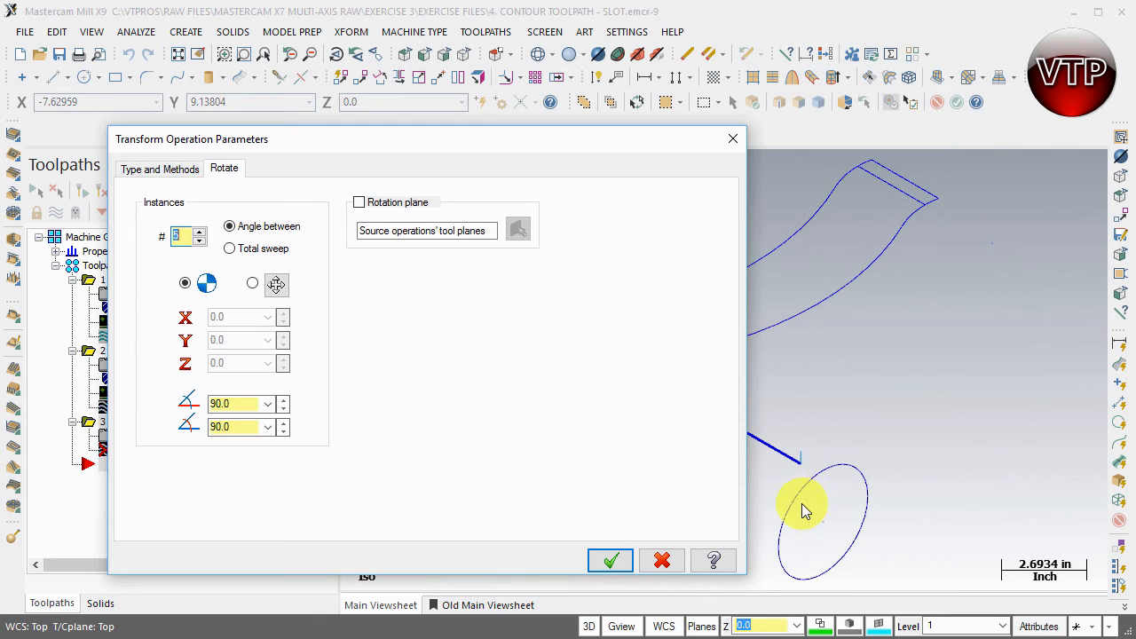
{"action": "mouse_move", "coordinate": [604, 412]}
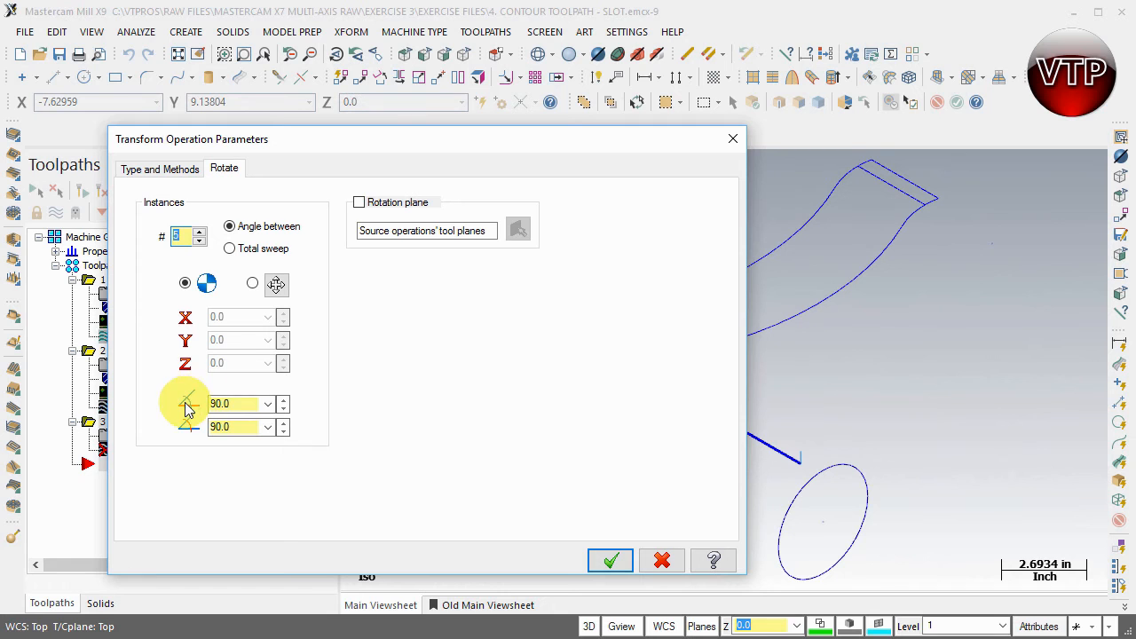
{"action": "left_click", "coordinate": [240, 405]}
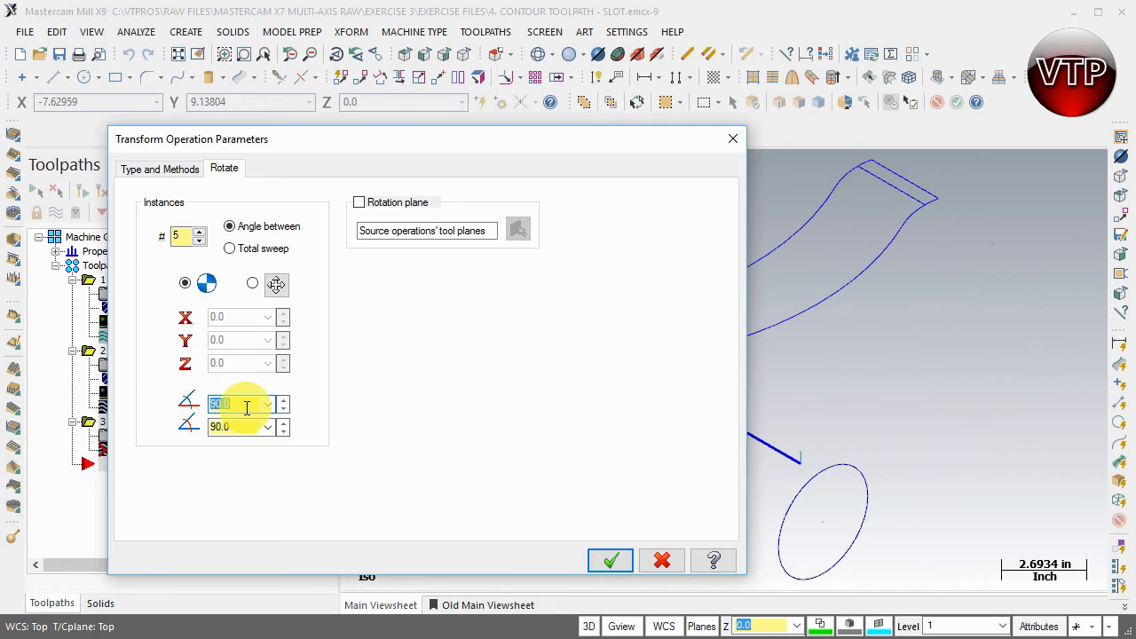
{"action": "type", "text": "60"}
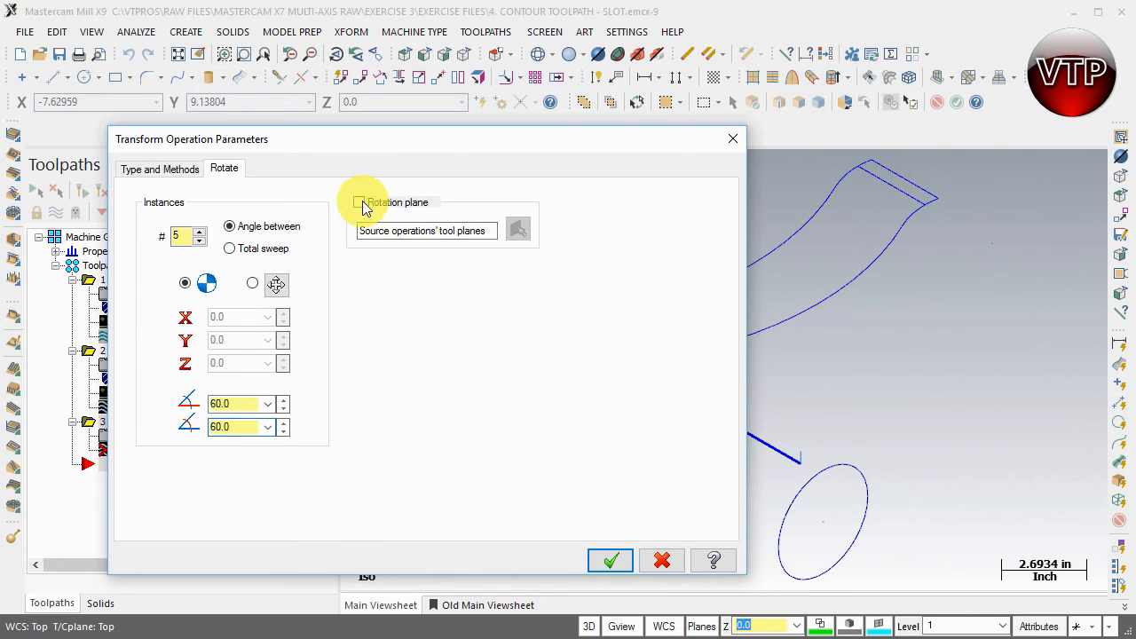
{"action": "left_click", "coordinate": [359, 202]}
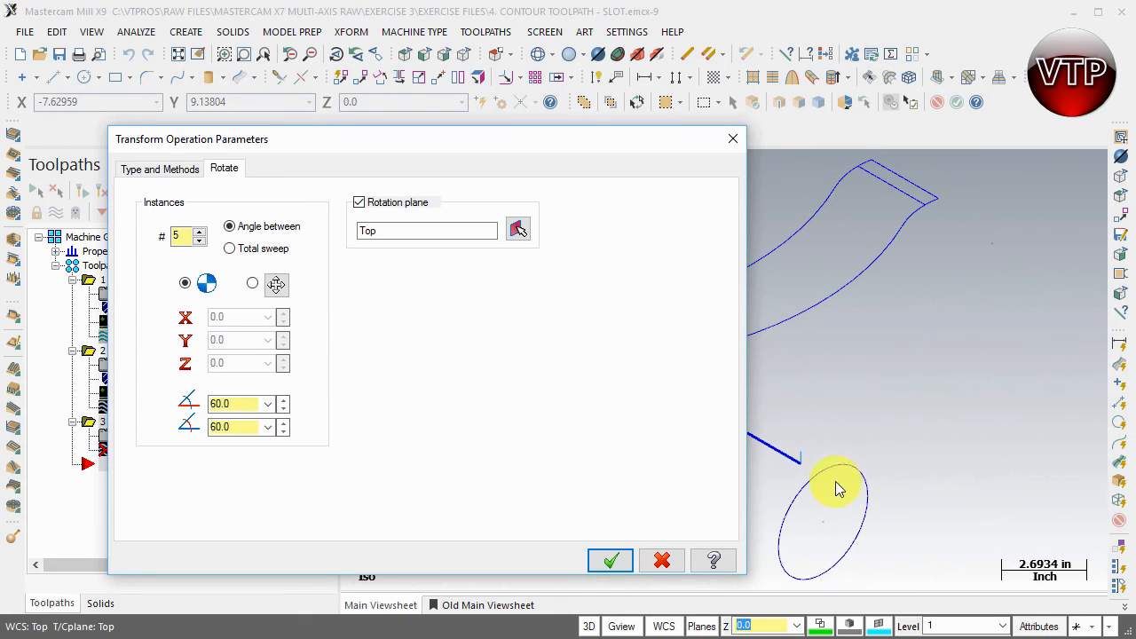
{"action": "mouse_move", "coordinate": [773, 532]}
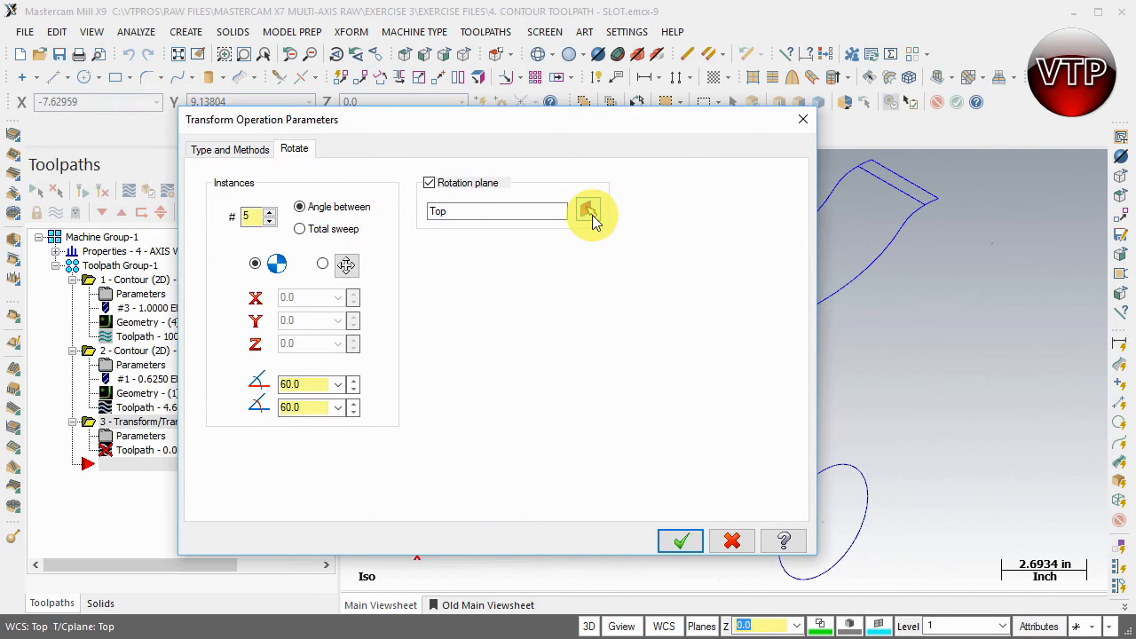
- Choose Right side as the rotation plane and accept the transform operation
{"action": "left_click", "coordinate": [589, 209]}
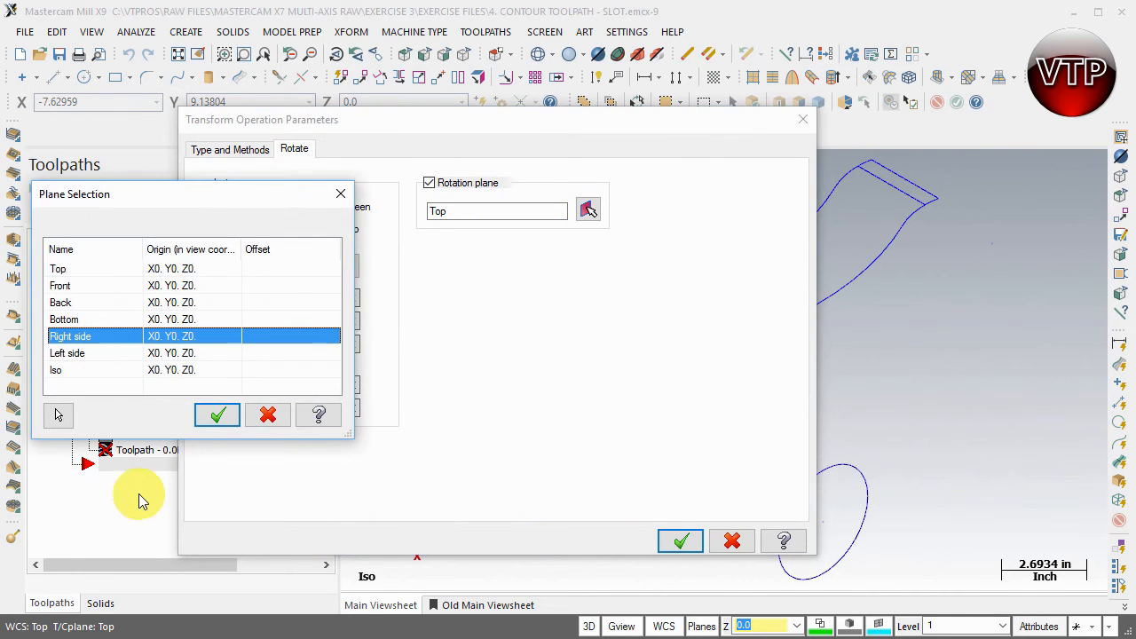
{"action": "left_click", "coordinate": [217, 416]}
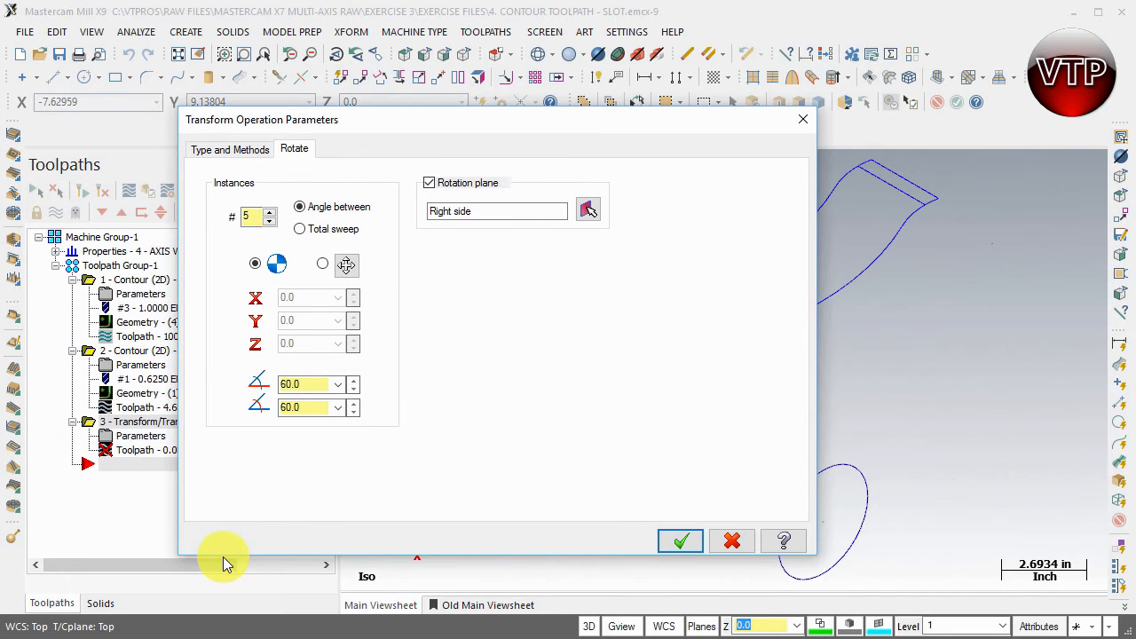
{"action": "left_click", "coordinate": [682, 541]}
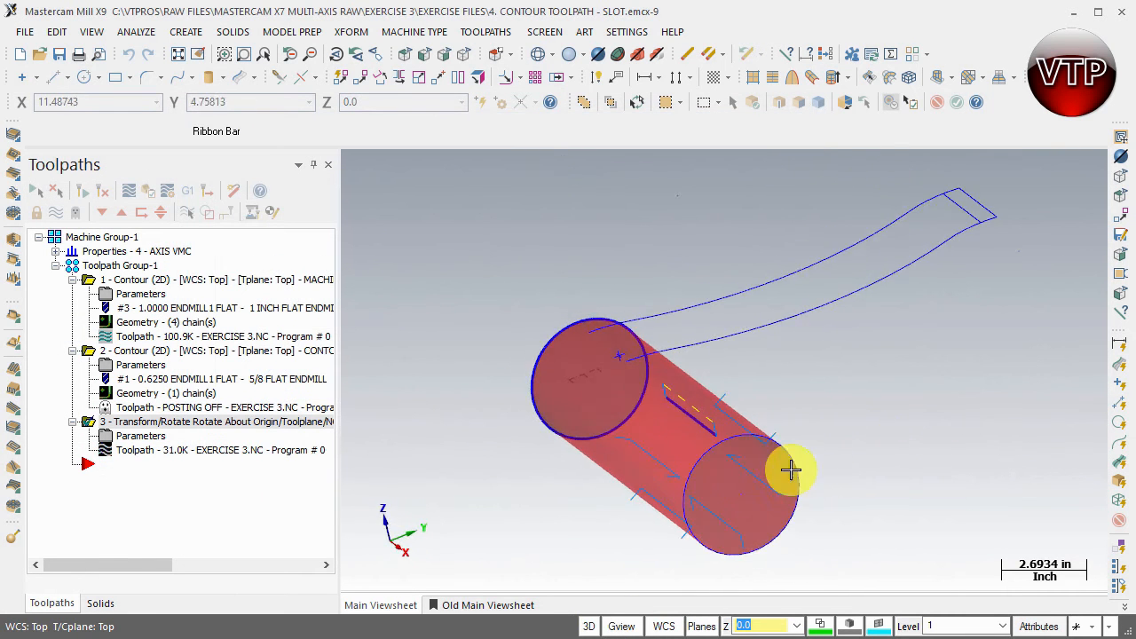
{"action": "mouse_move", "coordinate": [719, 515]}
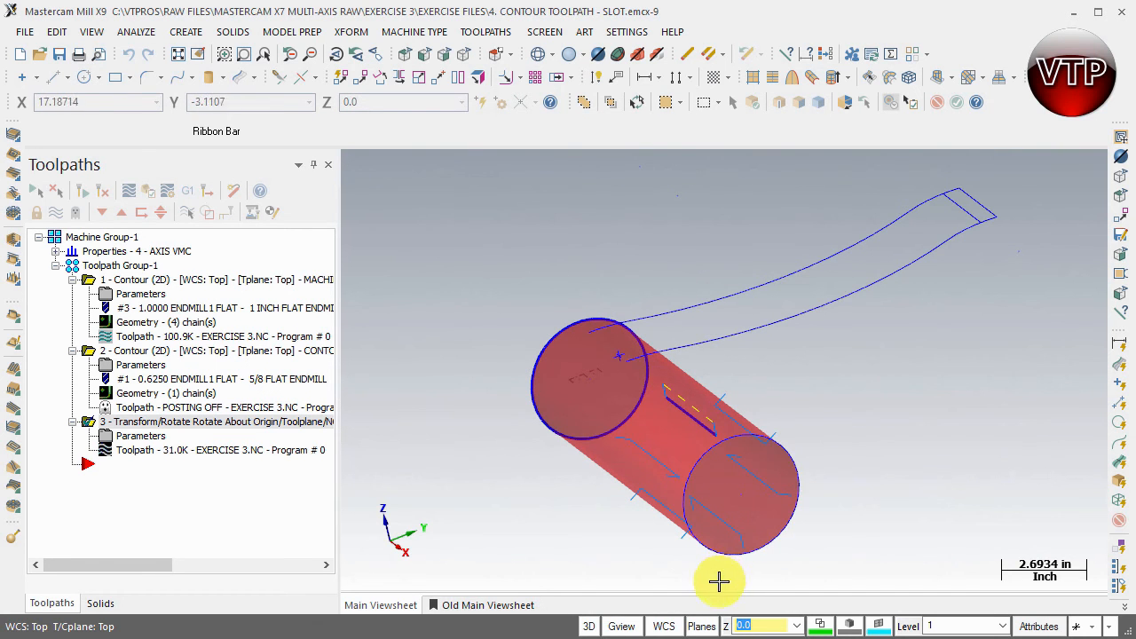
{"action": "mouse_move", "coordinate": [646, 522]}
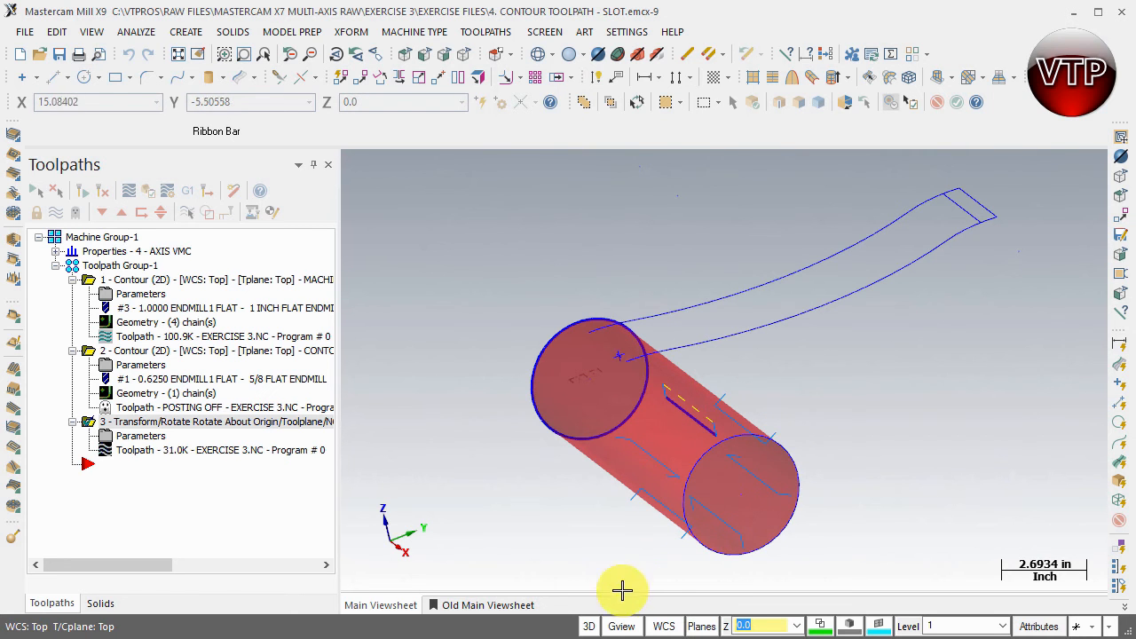
{"action": "mouse_move", "coordinate": [638, 589]}
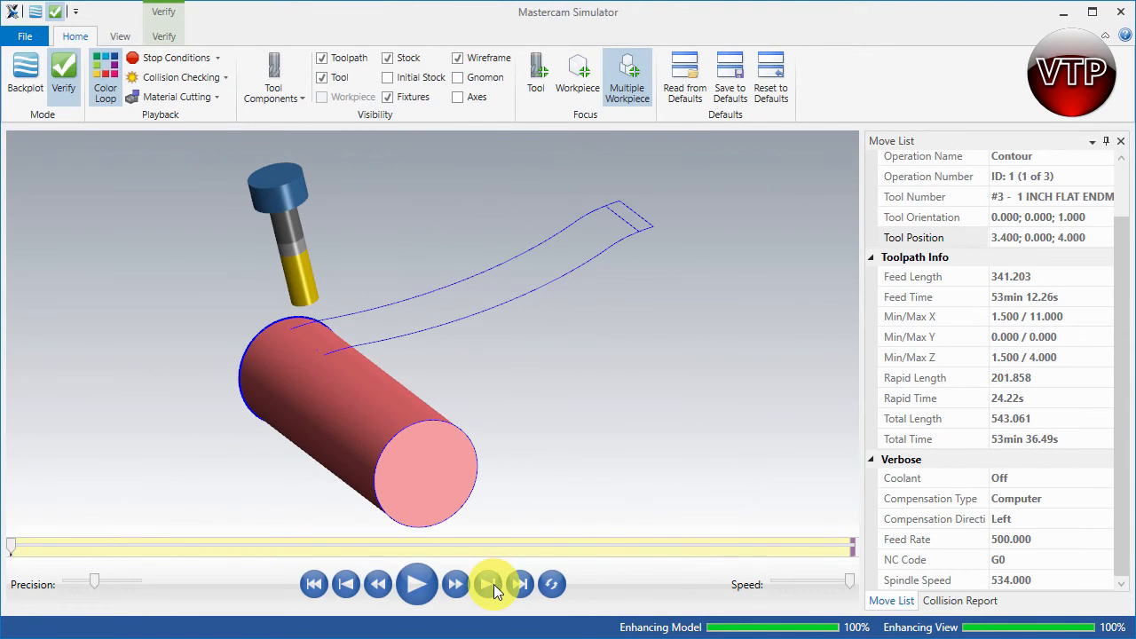
{"action": "mouse_move", "coordinate": [493, 584]}
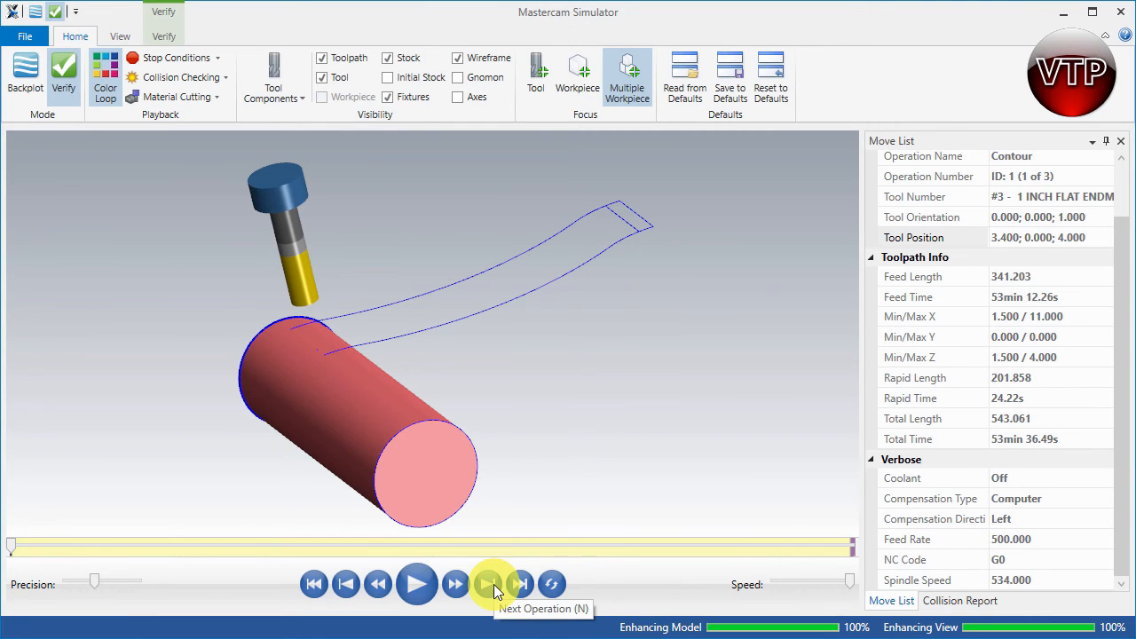
- Step verification ahead to operation 3 of 3 and orbit to see the machined slot region
{"action": "left_click", "coordinate": [416, 584]}
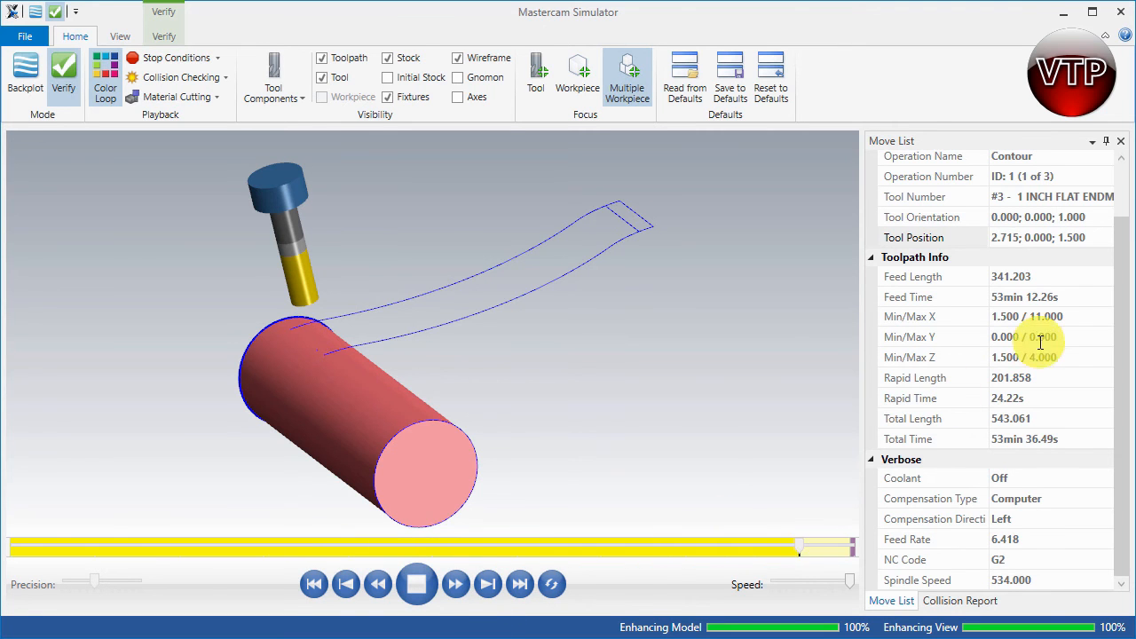
{"action": "left_click", "coordinate": [416, 584]}
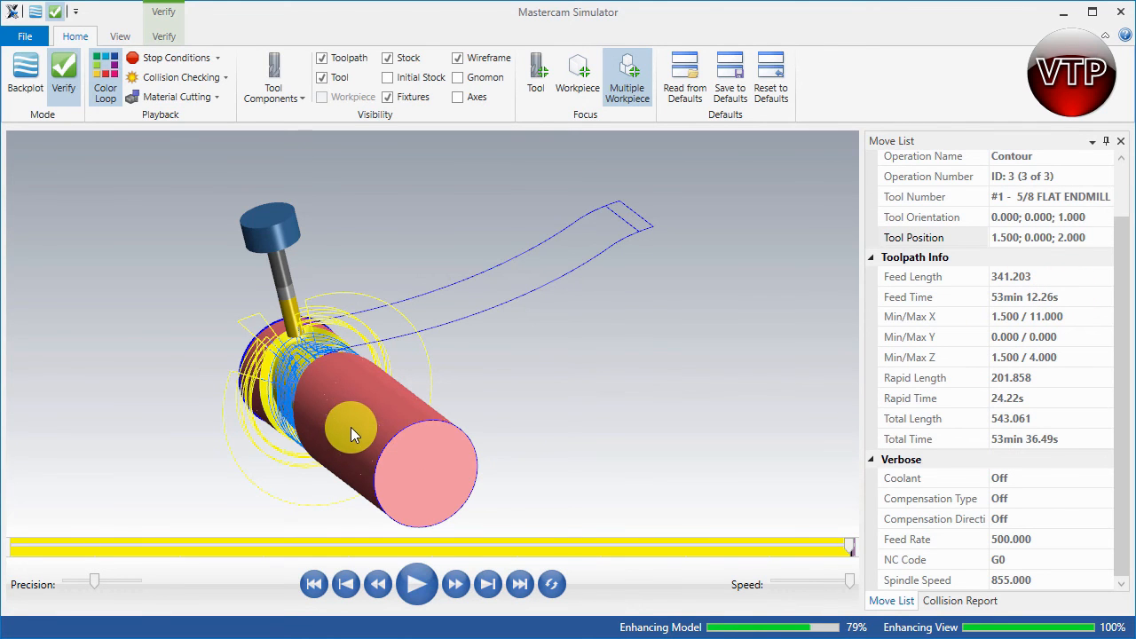
{"action": "mouse_move", "coordinate": [362, 396]}
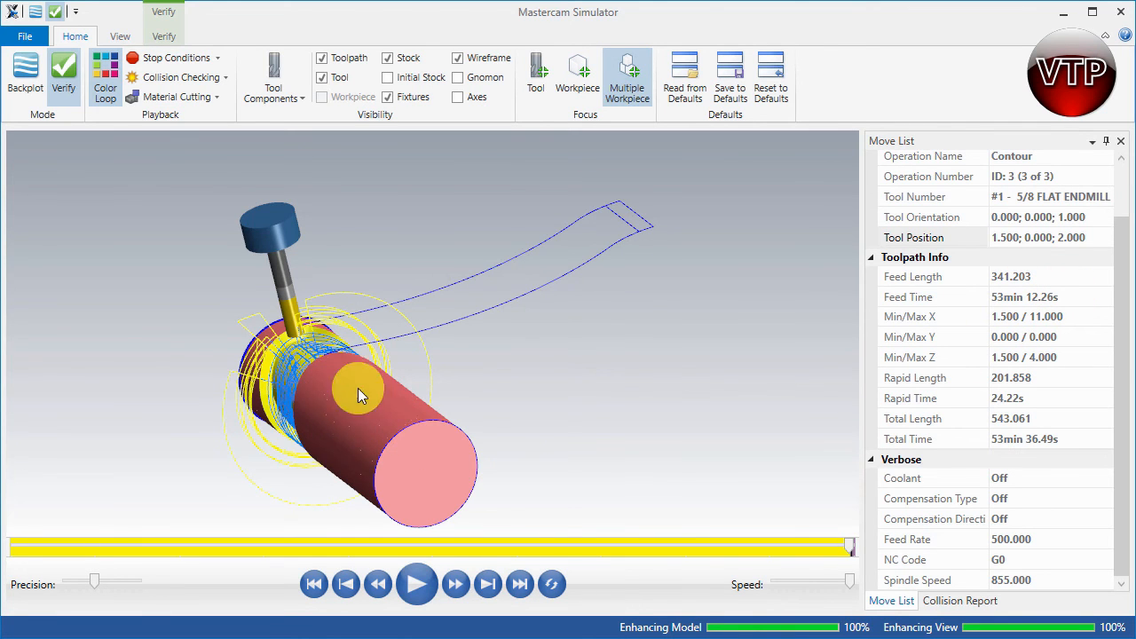
{"action": "left_click_drag", "start_coordinate": [358, 394], "coordinate": [377, 376]}
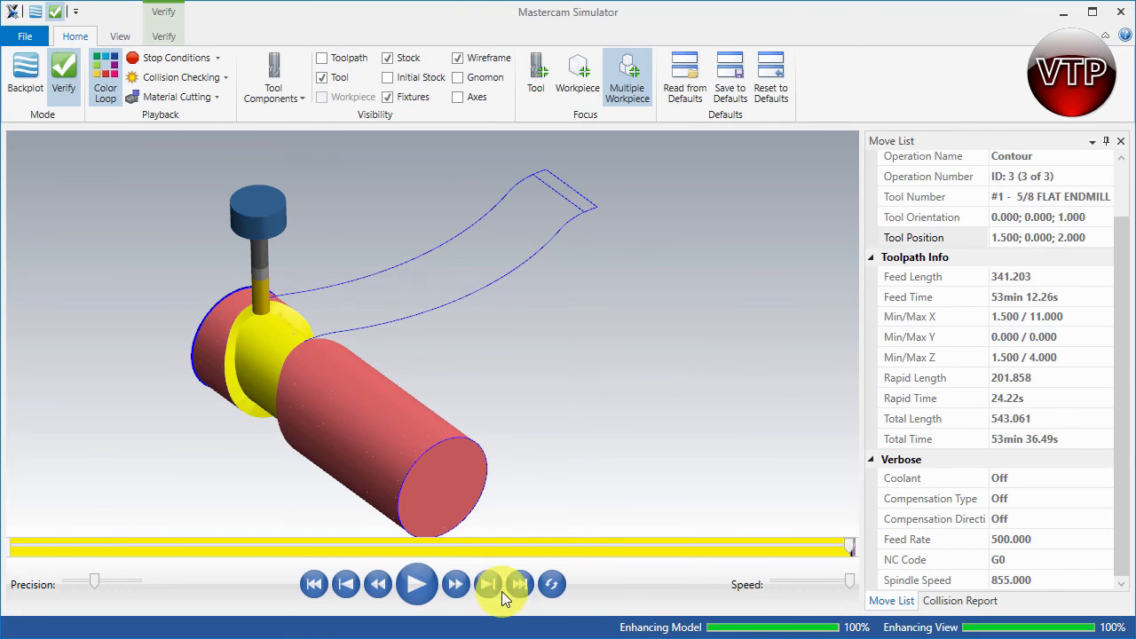
{"action": "mouse_move", "coordinate": [820, 593]}
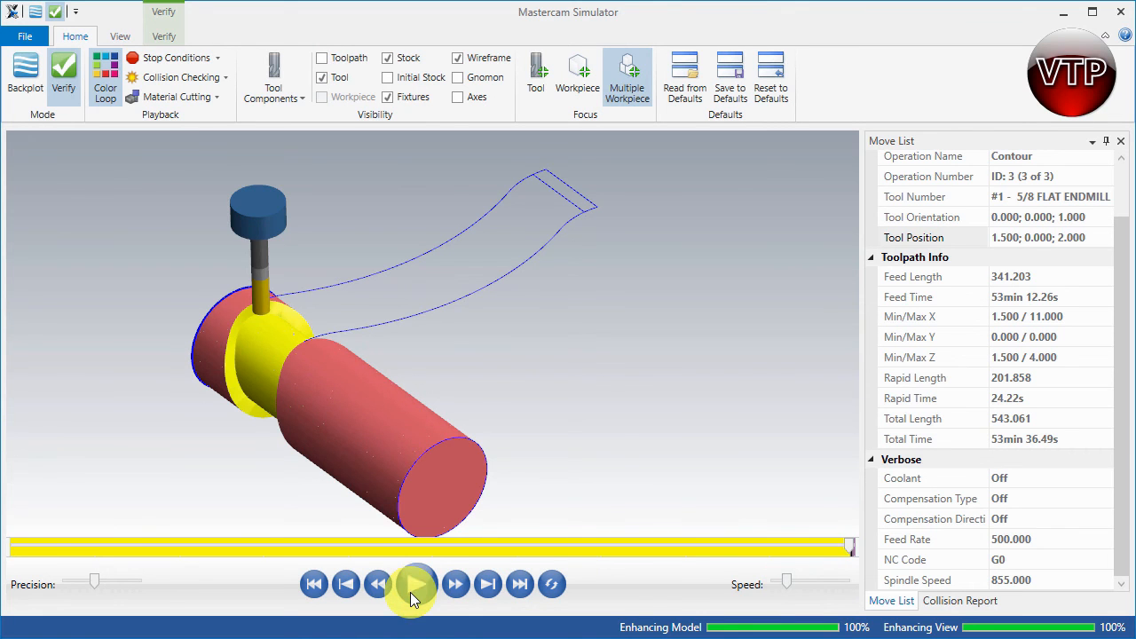
- Play the final operation so the slots are cut, then orbit to inspect them
{"action": "left_click", "coordinate": [416, 582]}
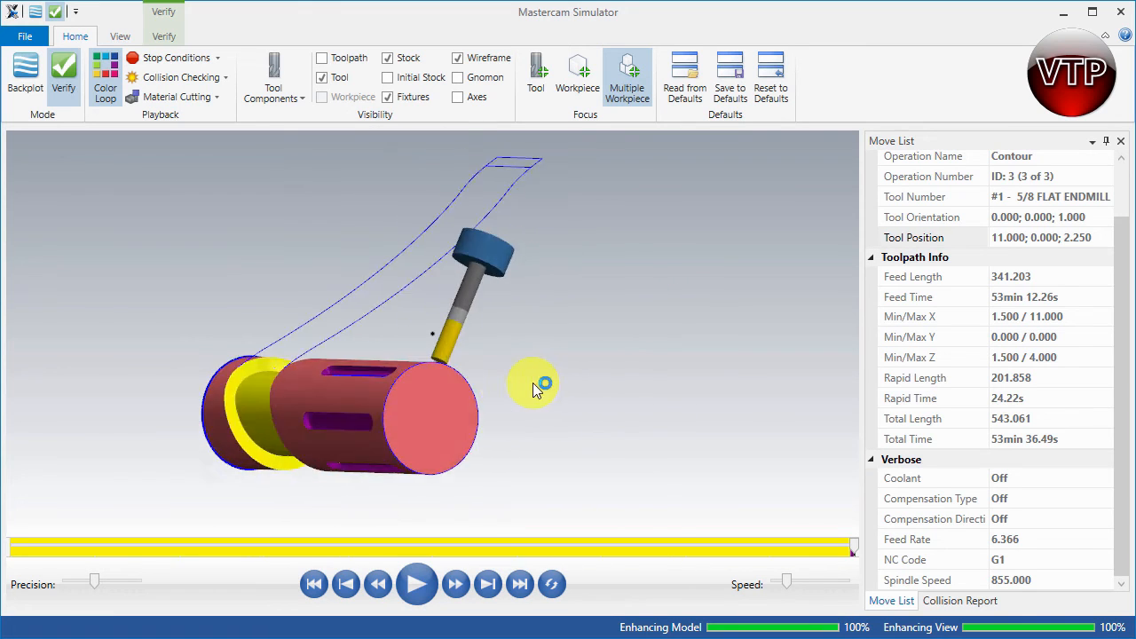
{"action": "left_click_drag", "start_coordinate": [533, 387], "coordinate": [564, 395]}
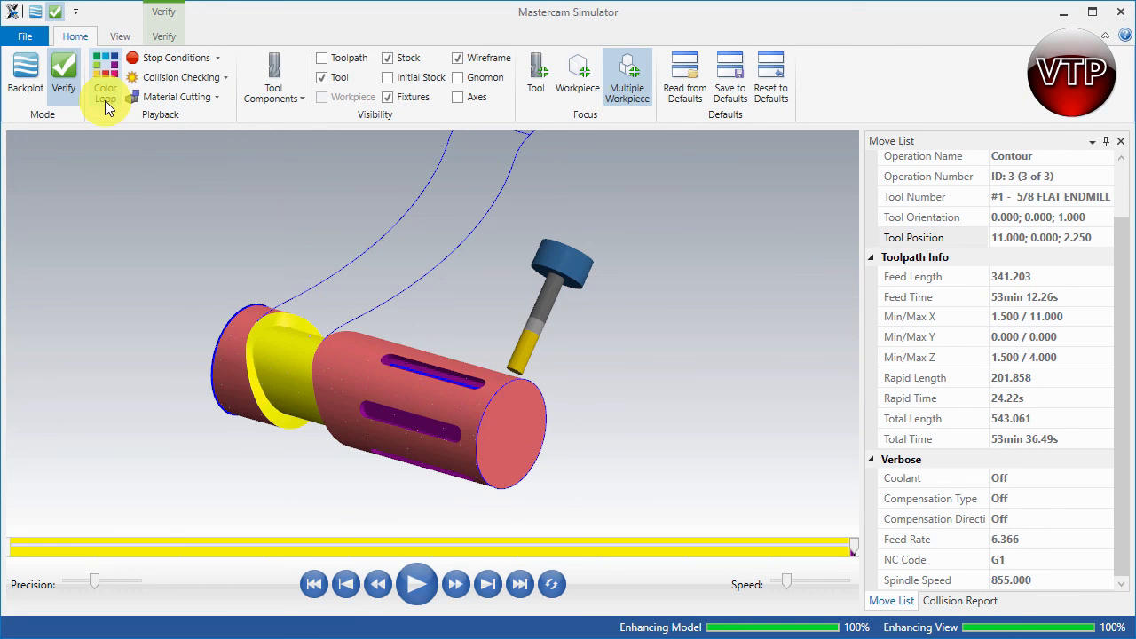
{"action": "mouse_move", "coordinate": [287, 336]}
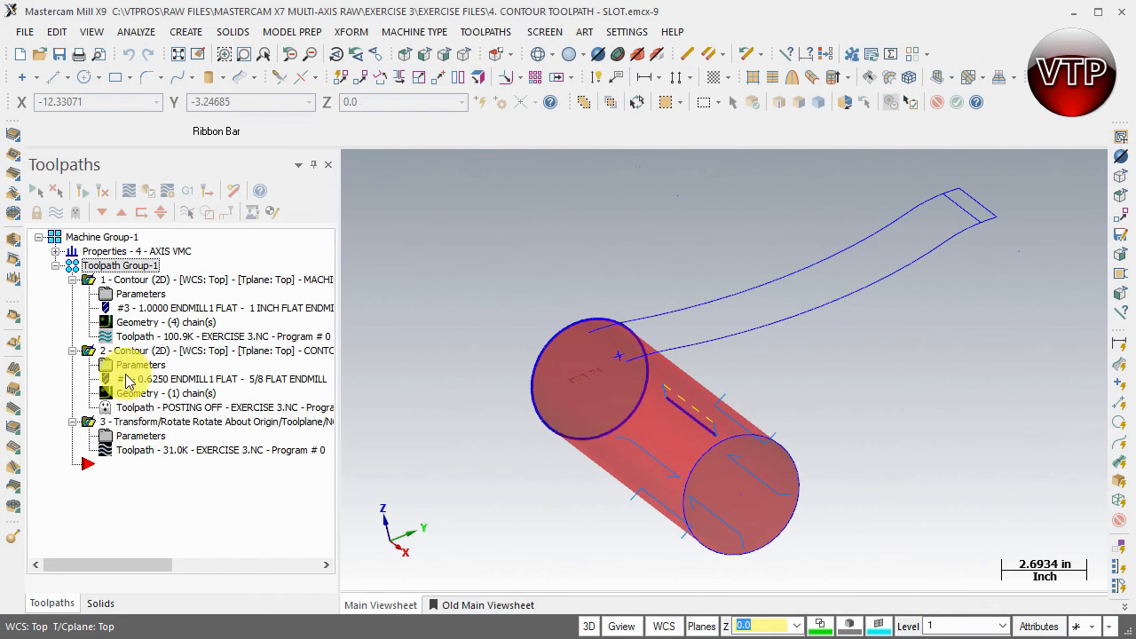
{"action": "mouse_move", "coordinate": [124, 422]}
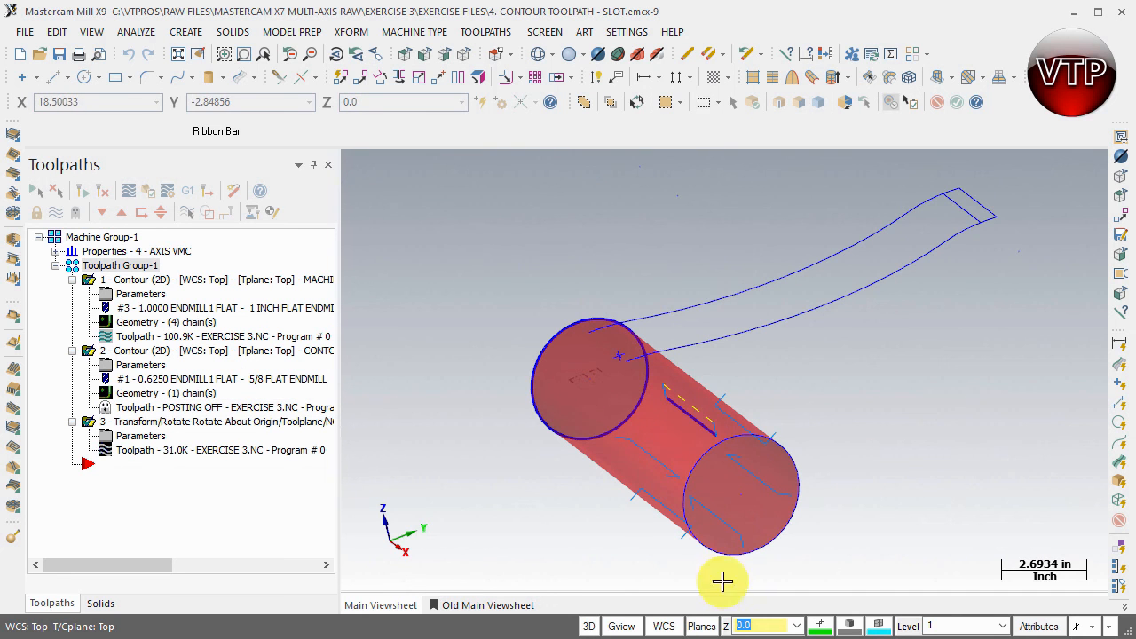
{"action": "left_click", "coordinate": [724, 464]}
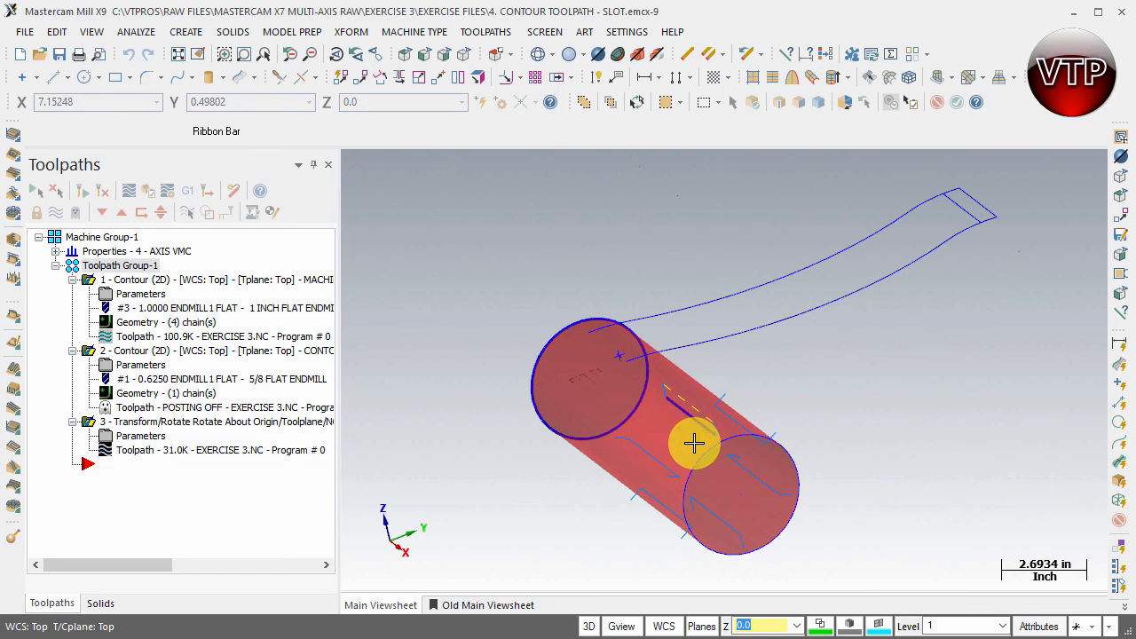
{"action": "mouse_move", "coordinate": [476, 373]}
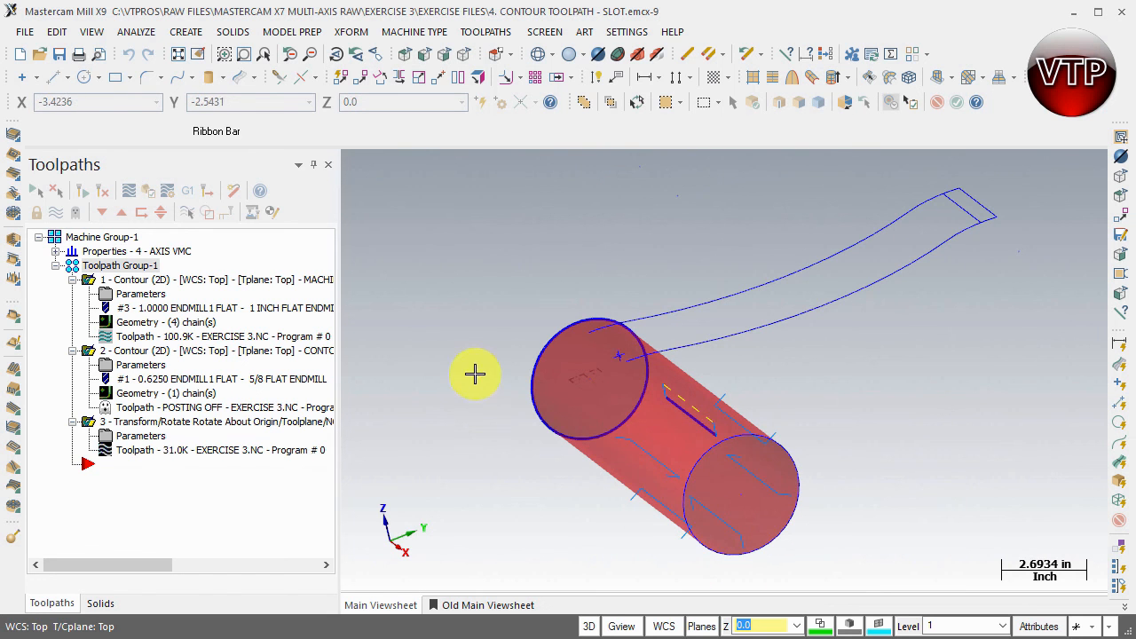
{"action": "left_click", "coordinate": [151, 192]}
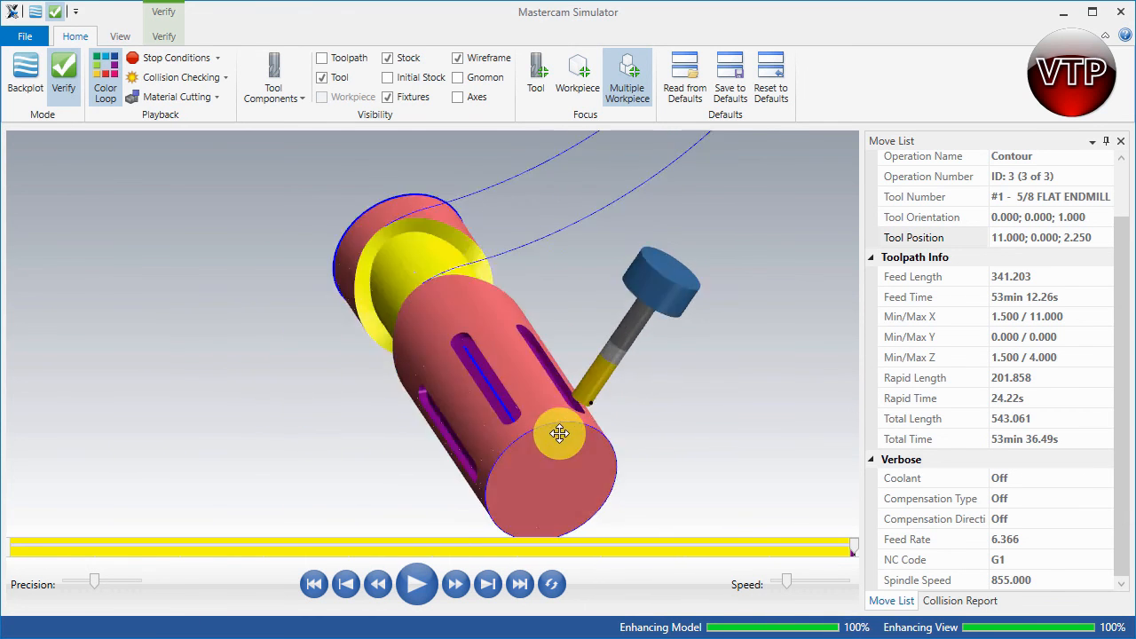
- Rotate the finished cylinder to view the evenly spaced slots from several sides
{"action": "left_click_drag", "start_coordinate": [559, 433], "coordinate": [595, 419]}
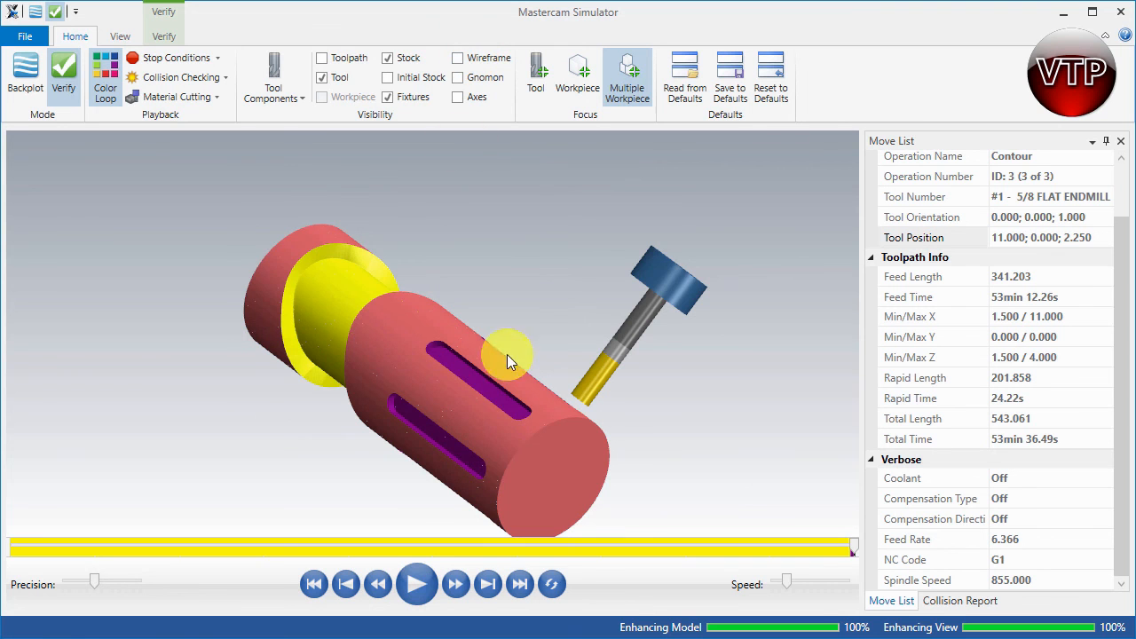
{"action": "left_click_drag", "start_coordinate": [511, 359], "coordinate": [537, 435]}
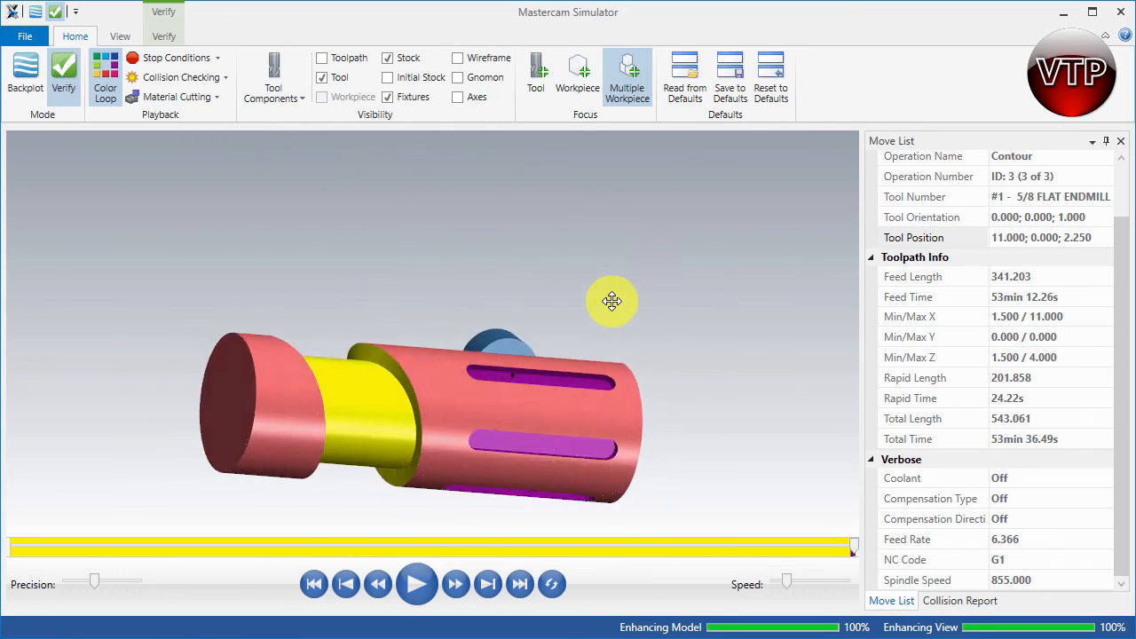
{"action": "left_click_drag", "start_coordinate": [611, 301], "coordinate": [405, 348]}
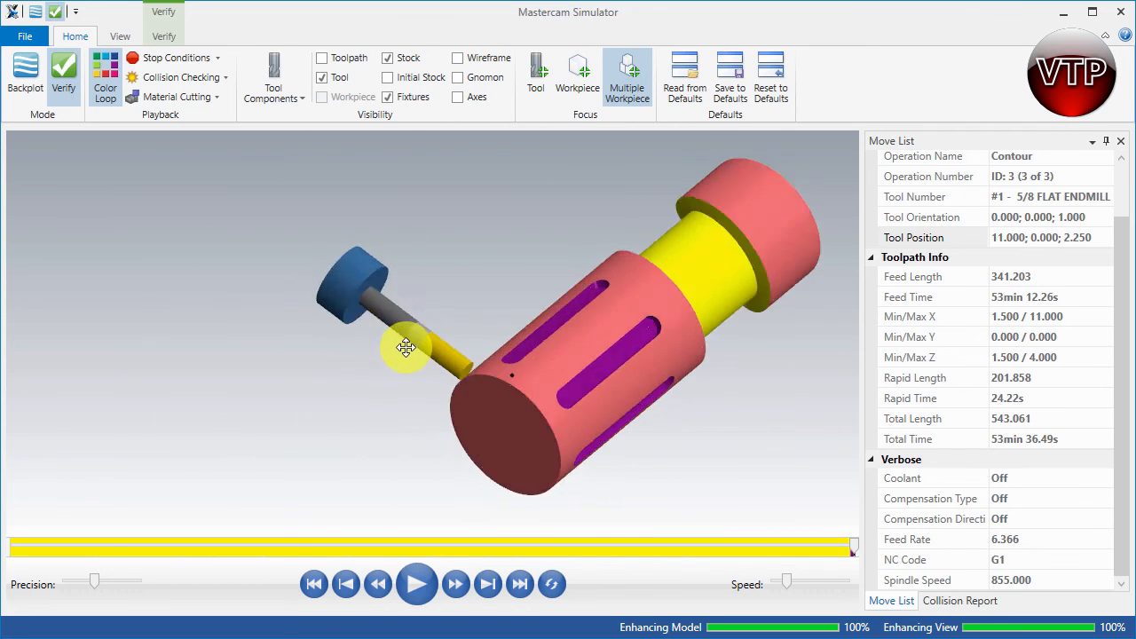
{"action": "left_click_drag", "start_coordinate": [405, 346], "coordinate": [453, 345]}
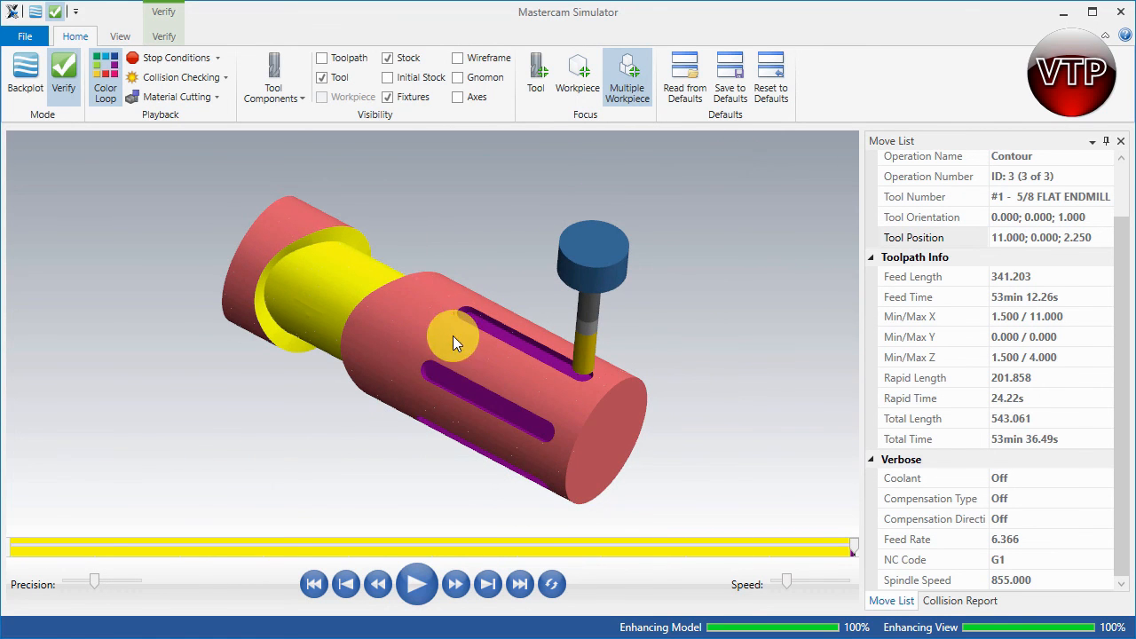